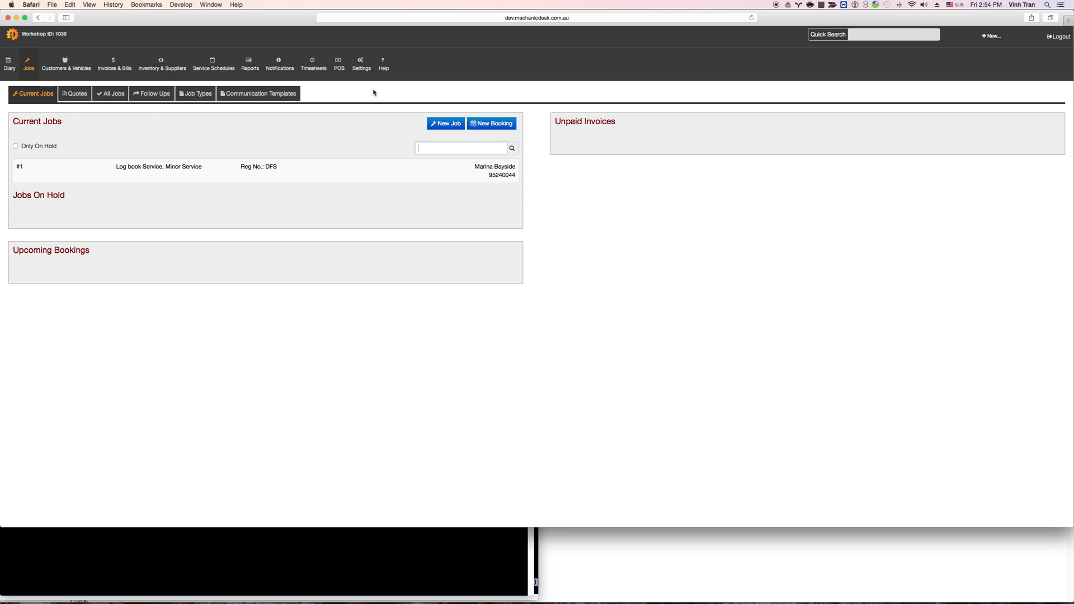
# - Start the Tyro EFTPOS integration from the Settings integrations section
pyautogui.click(361, 62)
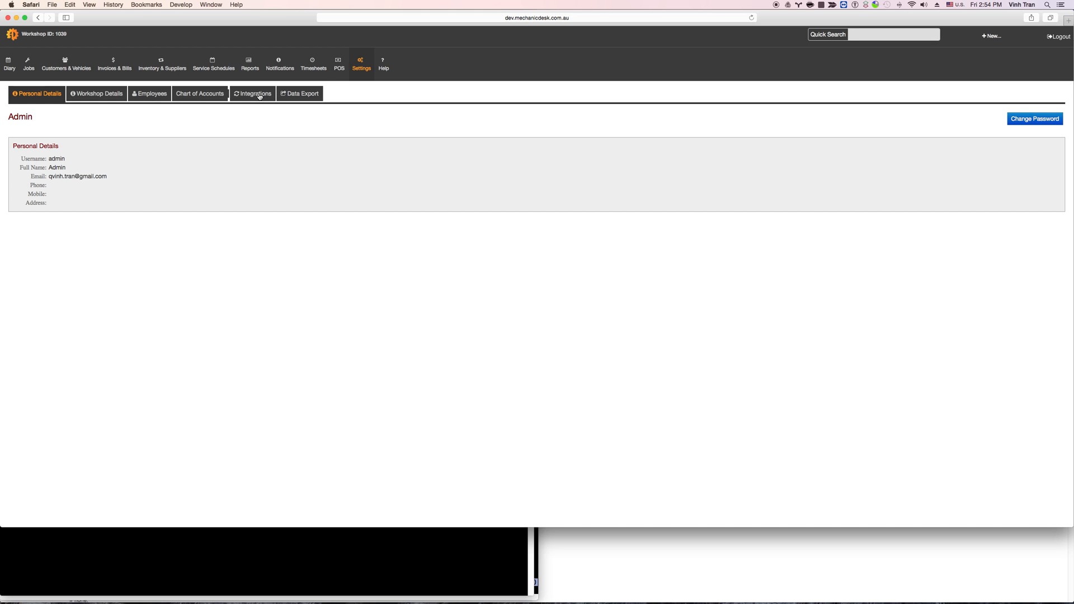
pyautogui.click(254, 94)
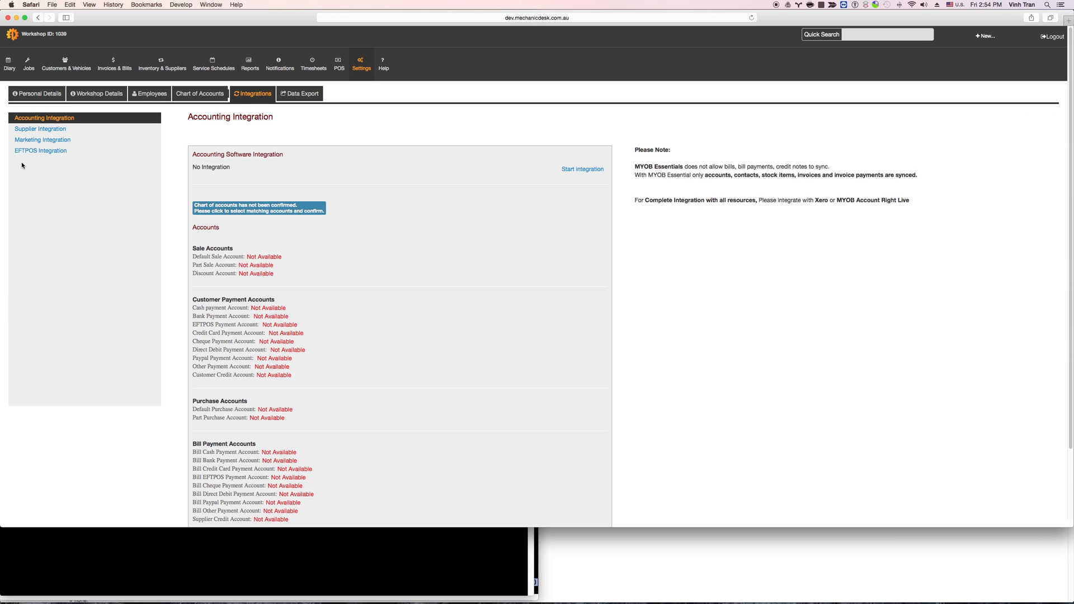
pyautogui.click(40, 151)
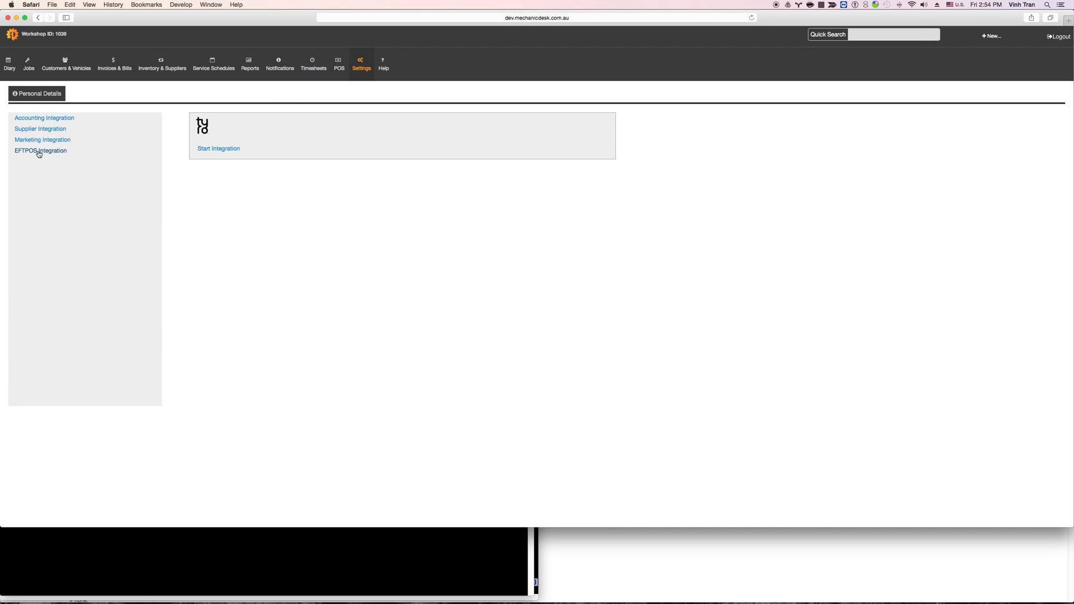
pyautogui.click(218, 148)
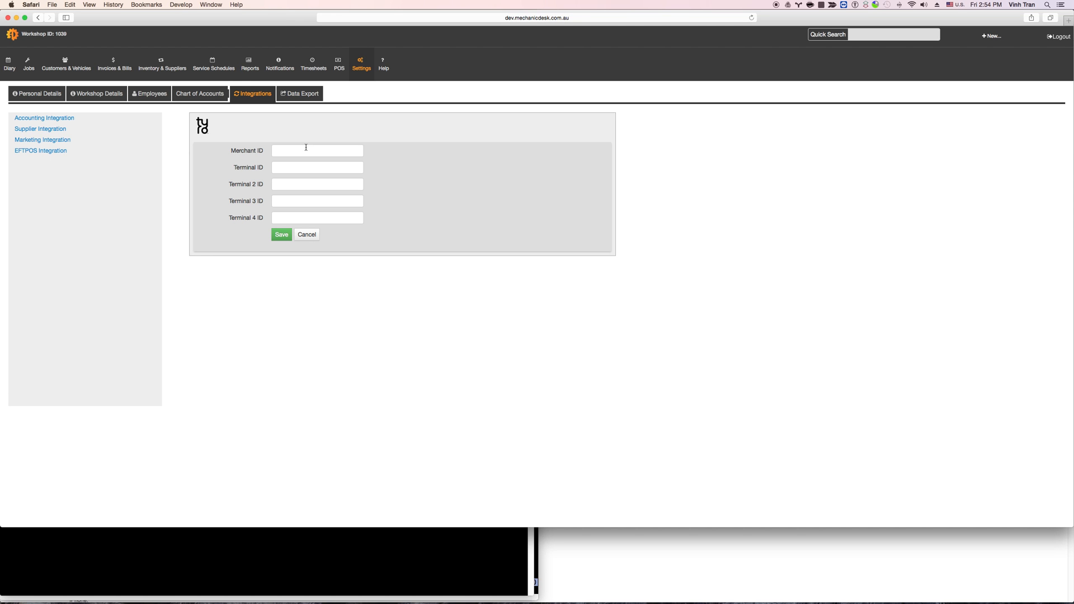
# - Save Tyro Merchant ID 25 and Terminal ID 506
pyautogui.click(316, 150)
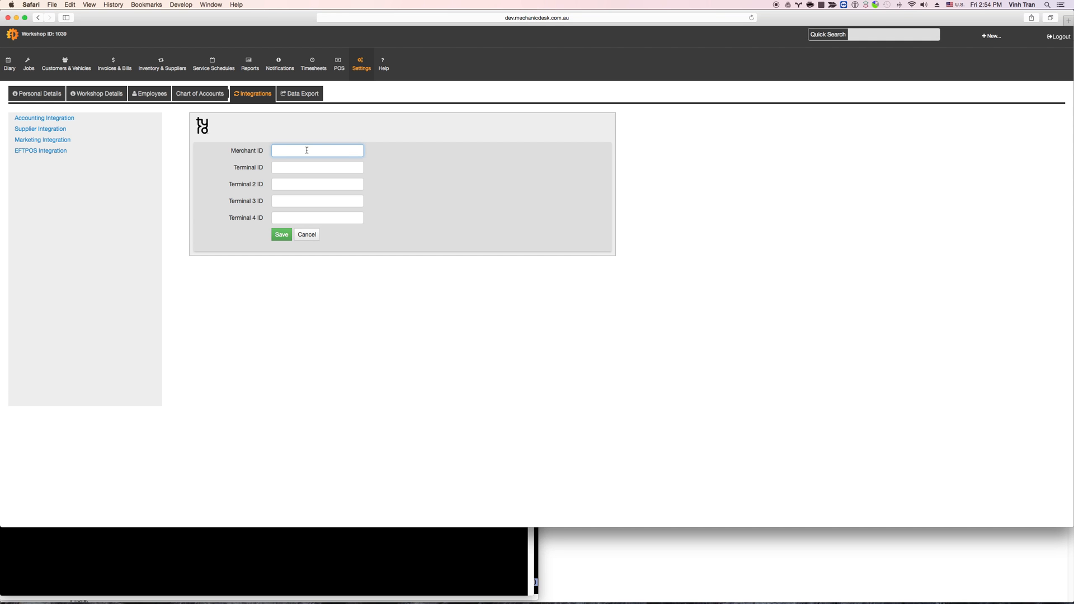
pyautogui.write('25')
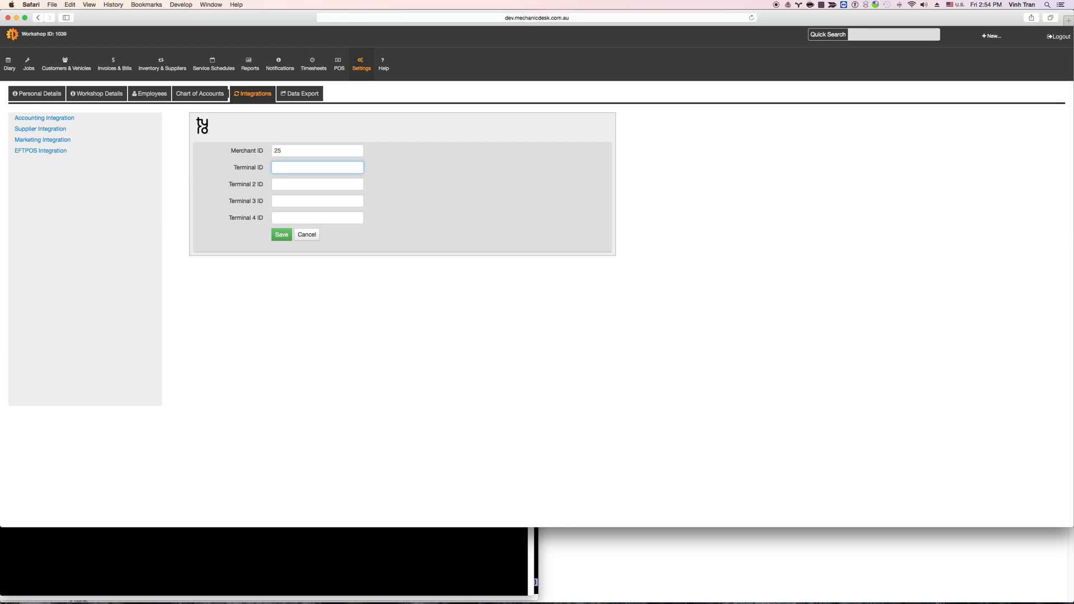
pyautogui.write('50')
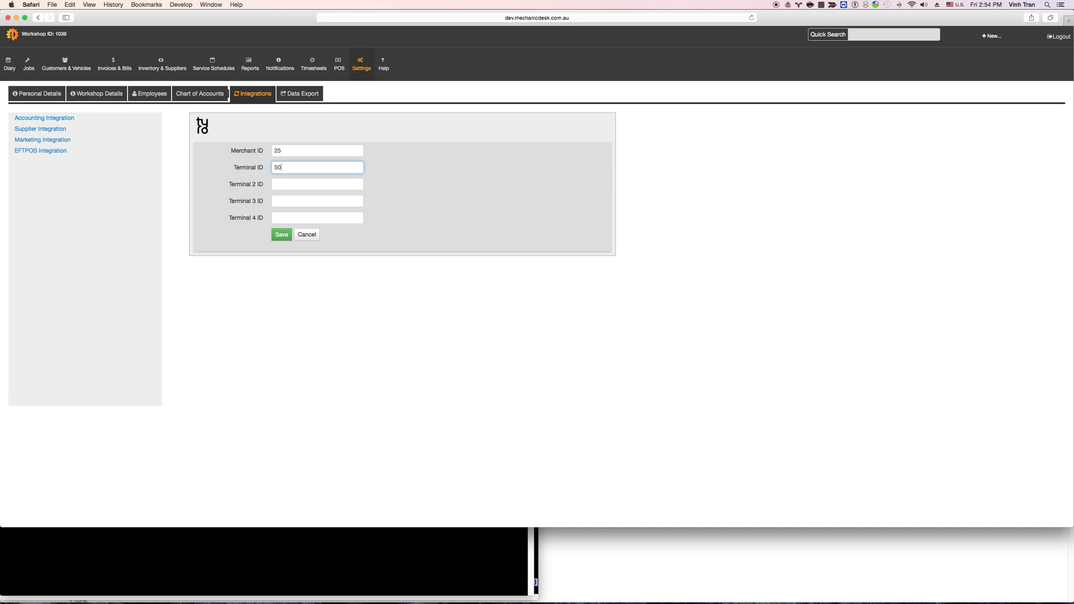
pyautogui.click(280, 235)
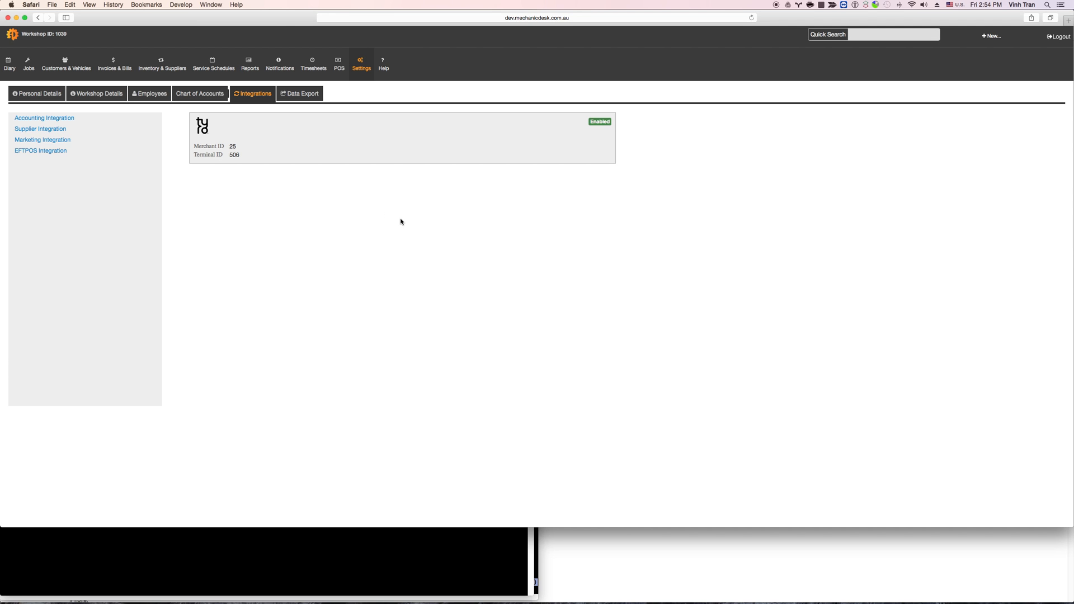
pyautogui.moveTo(457, 168)
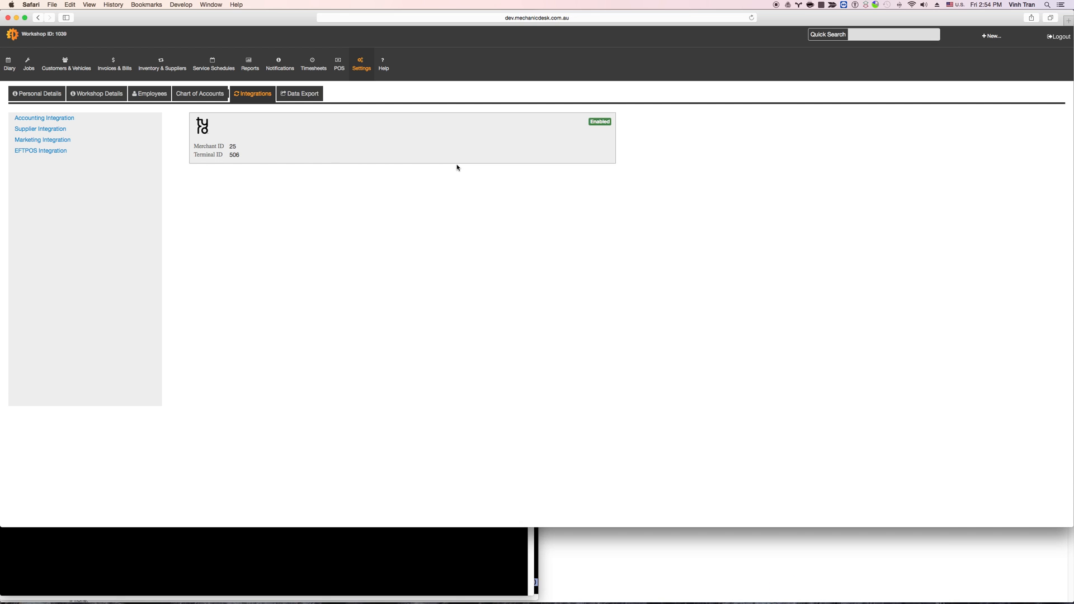
pyautogui.moveTo(456, 163)
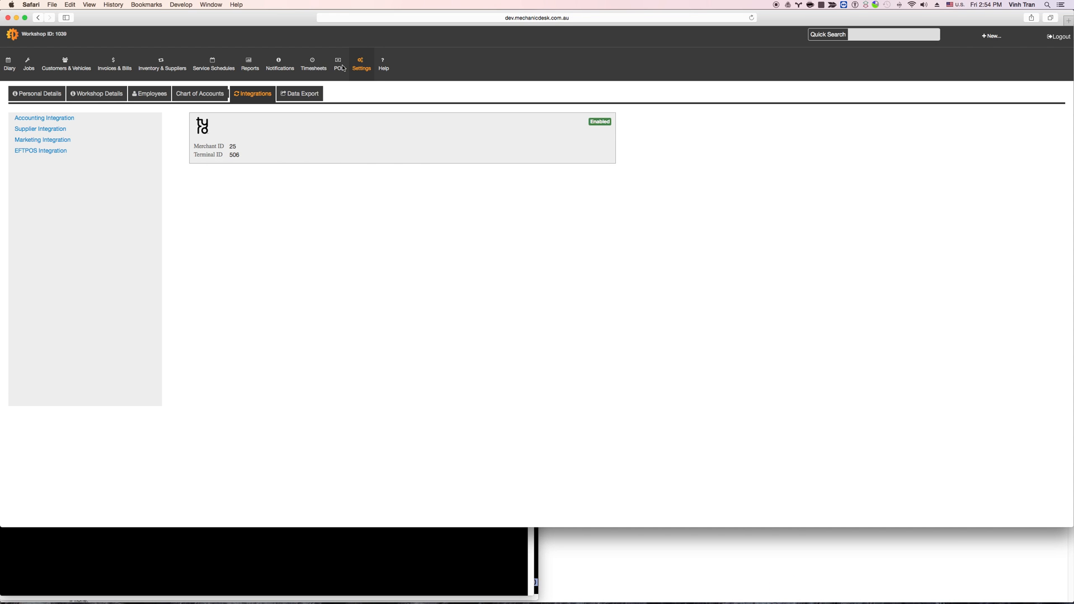
# - Switch to the POS screen to see Tyro's unpaired terminal status
pyautogui.click(338, 64)
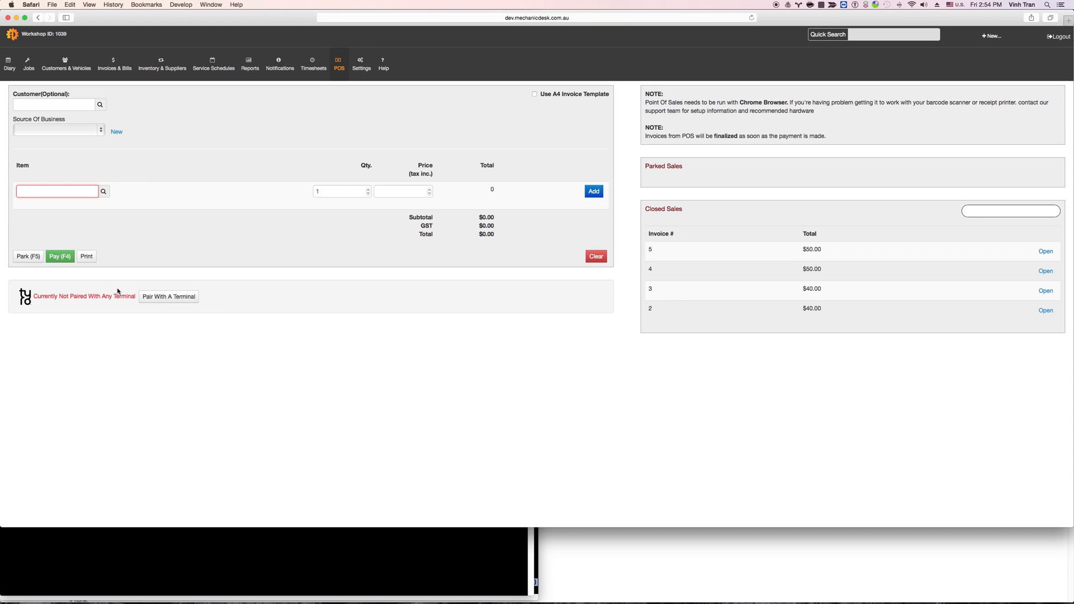
pyautogui.moveTo(199, 308)
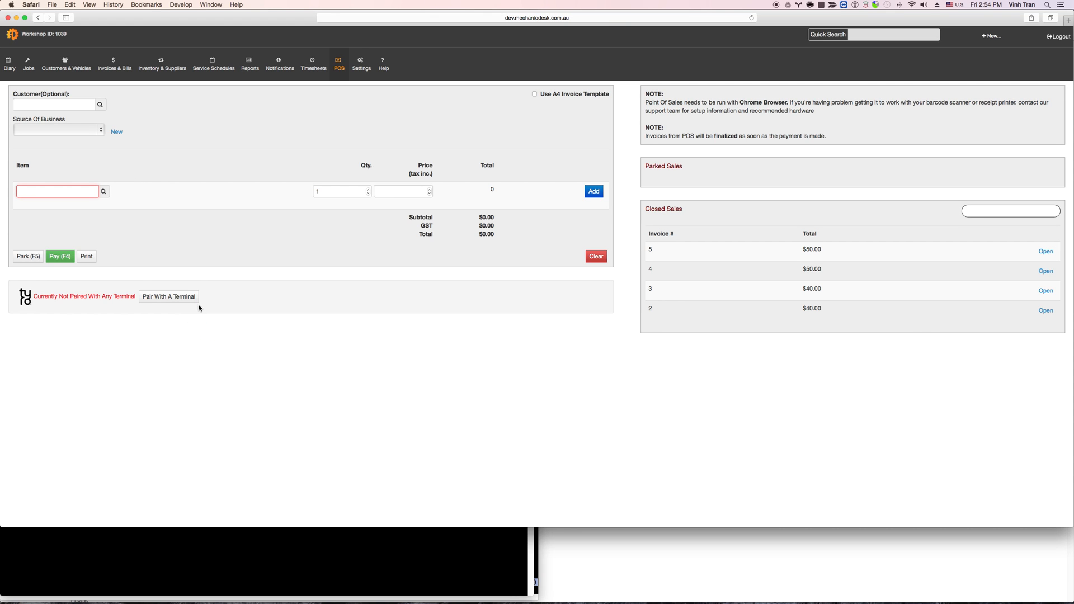
pyautogui.moveTo(142, 323)
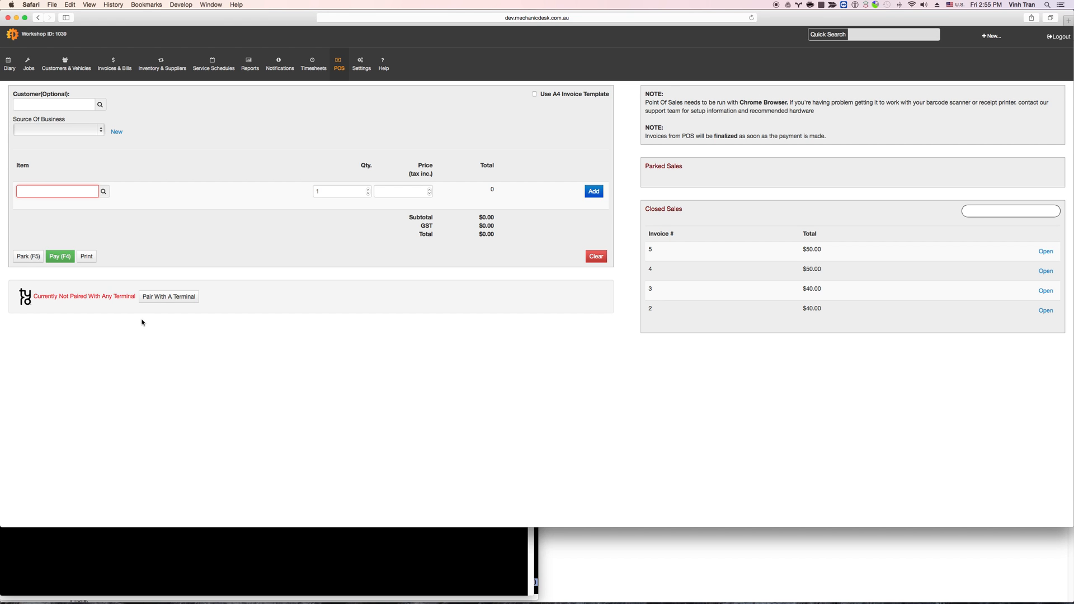
# - Pair the POS with Tyro terminal ID 506
pyautogui.click(168, 296)
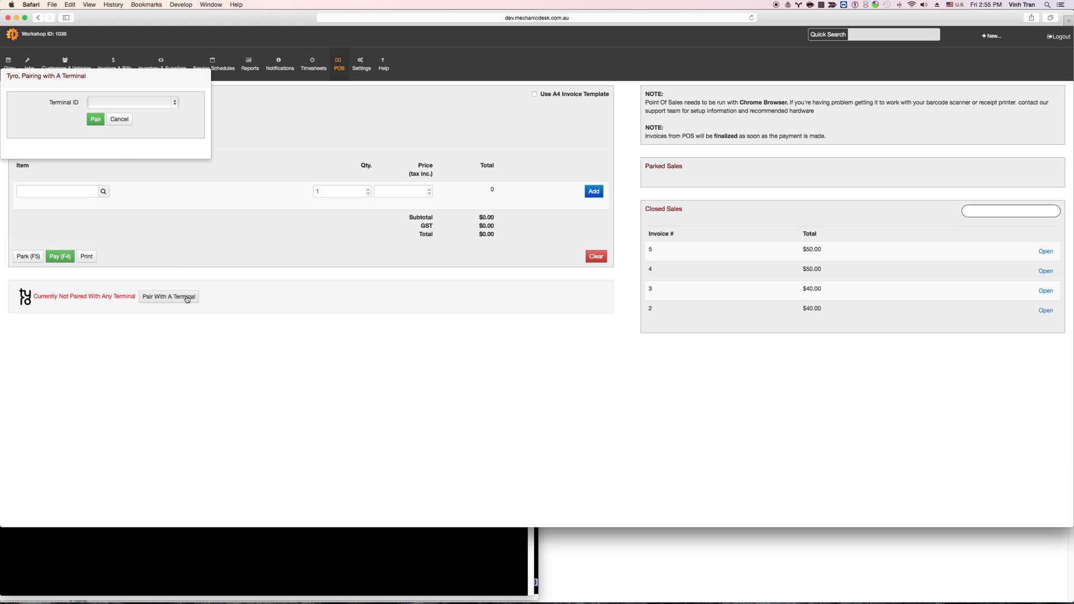
pyautogui.write('506')
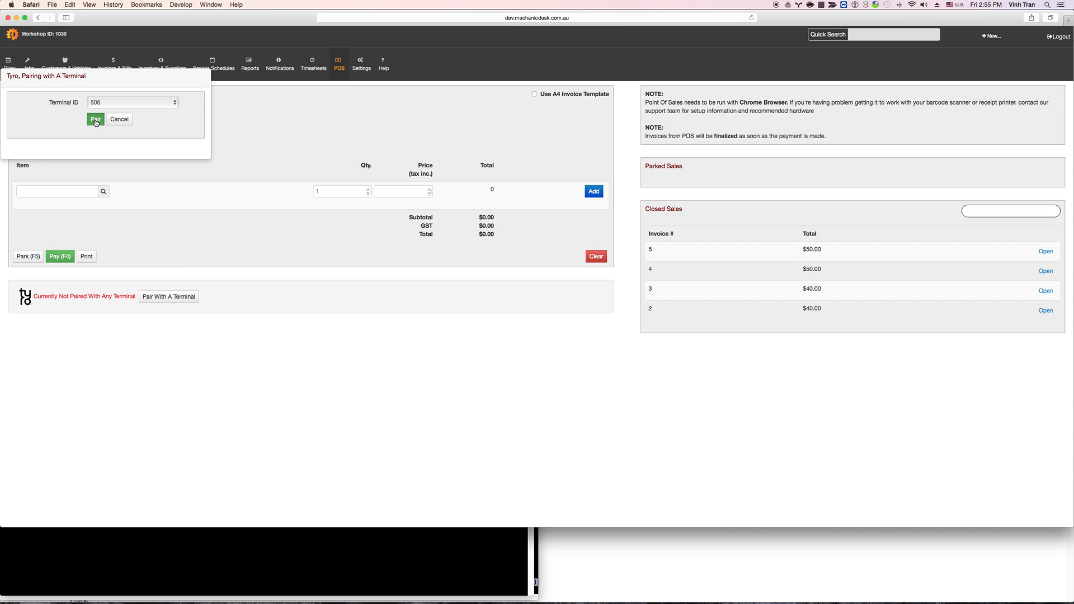
pyautogui.click(95, 119)
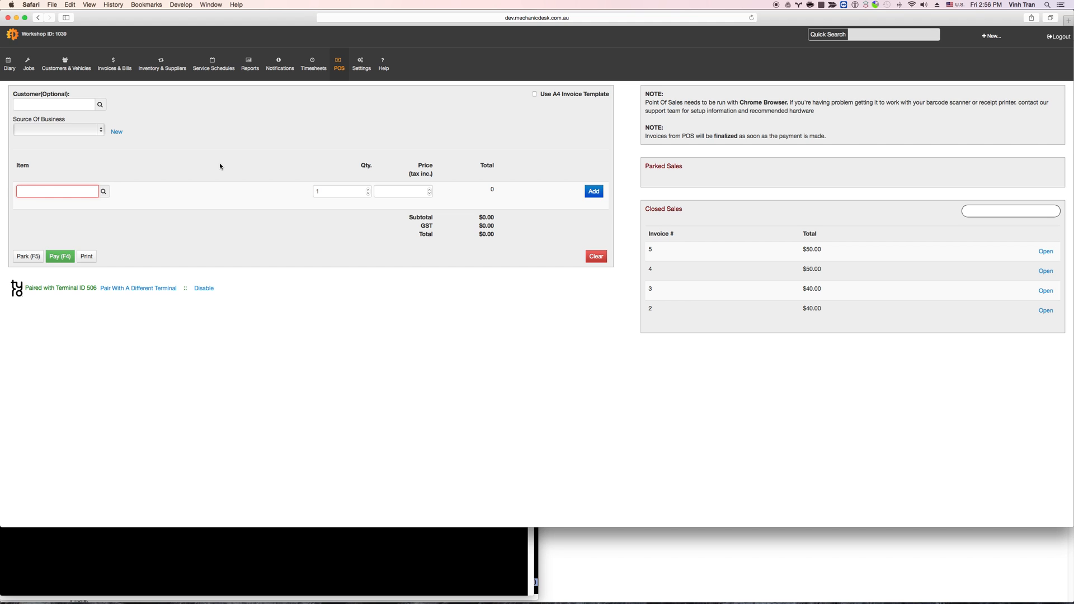
# - Add a 'Part' line priced at $55 to the POS sale
pyautogui.write('aaa')
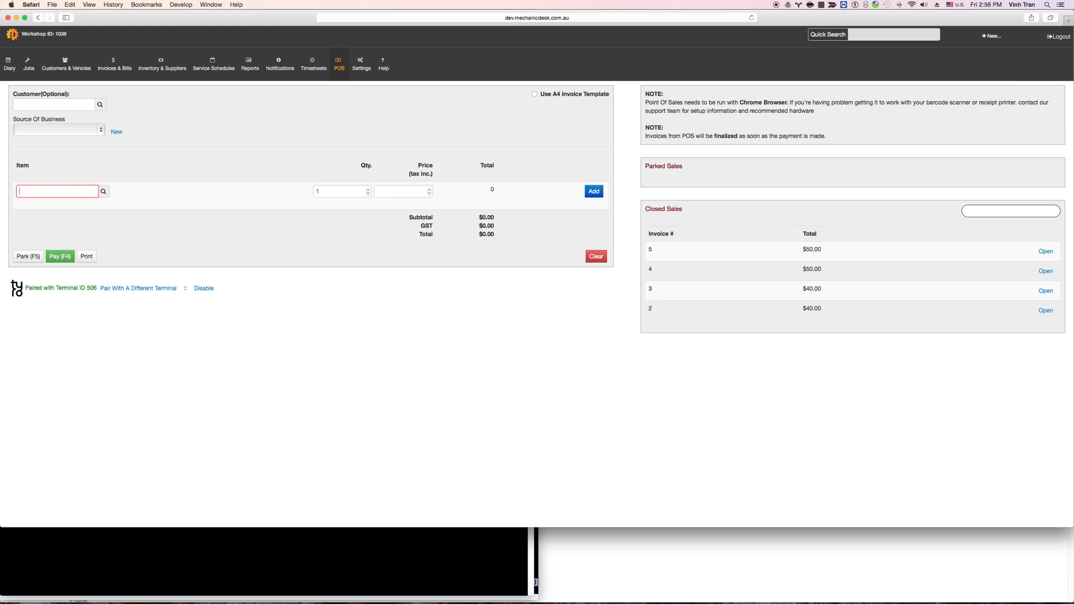
pyautogui.write('Part')
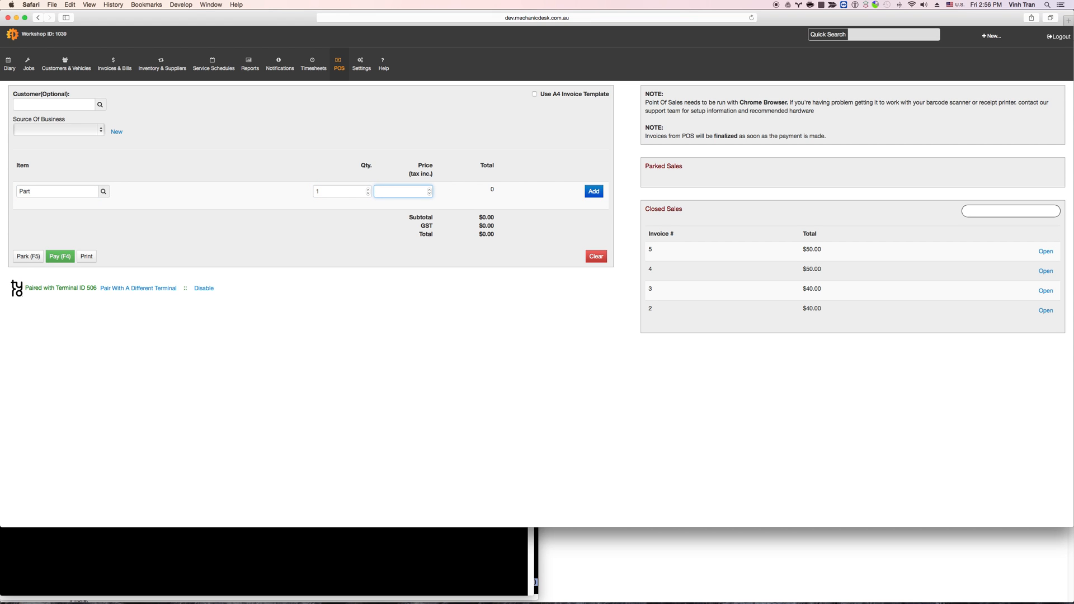
pyautogui.write('55')
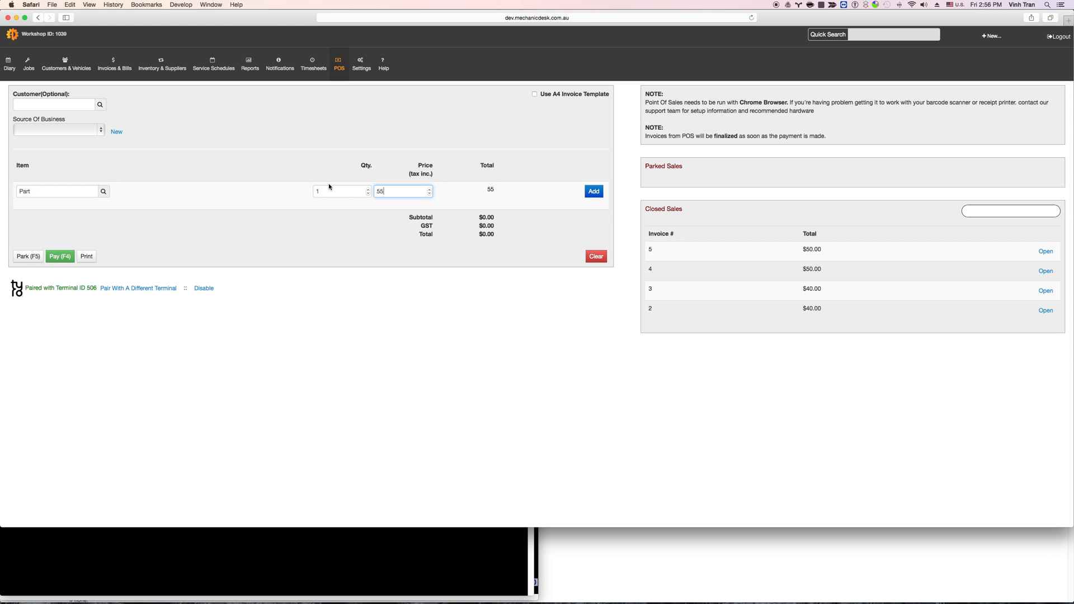
pyautogui.click(59, 256)
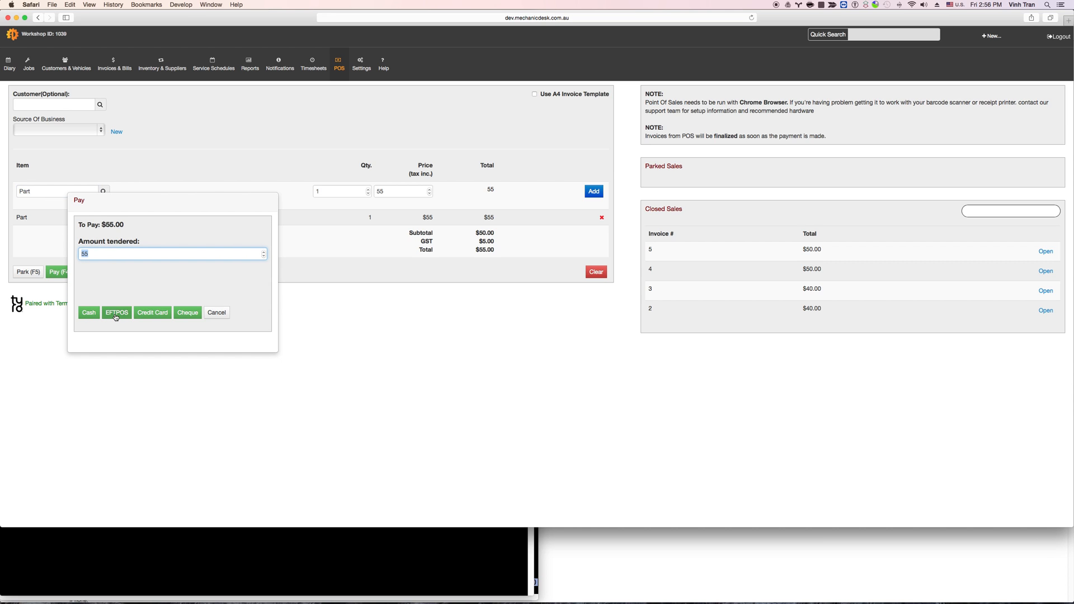
# - Pay the $55.00 sale by EFTPOS on the Tyro terminal
pyautogui.click(117, 312)
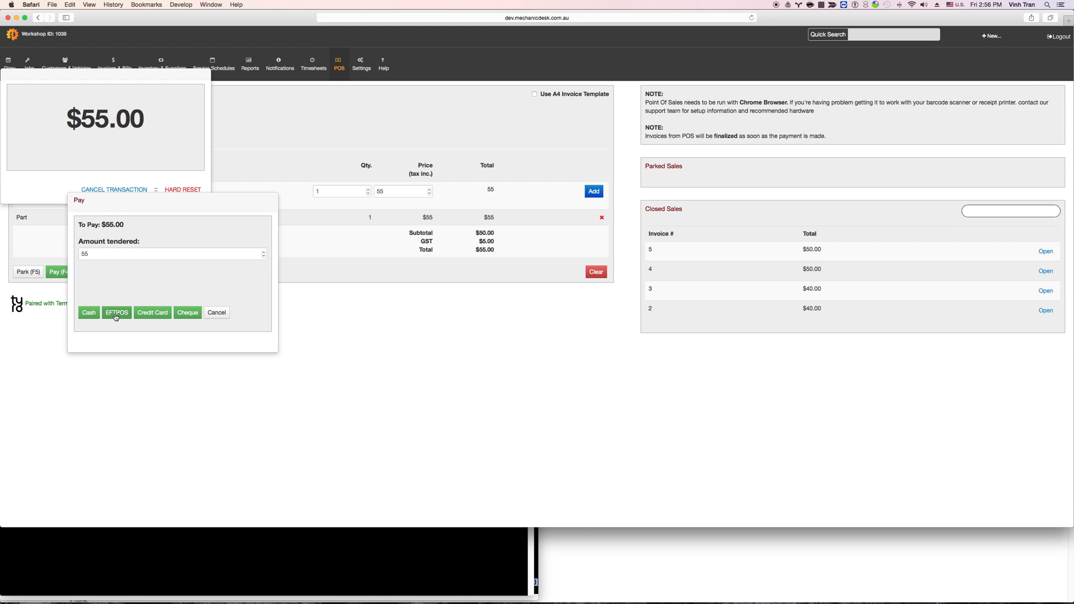
pyautogui.click(116, 312)
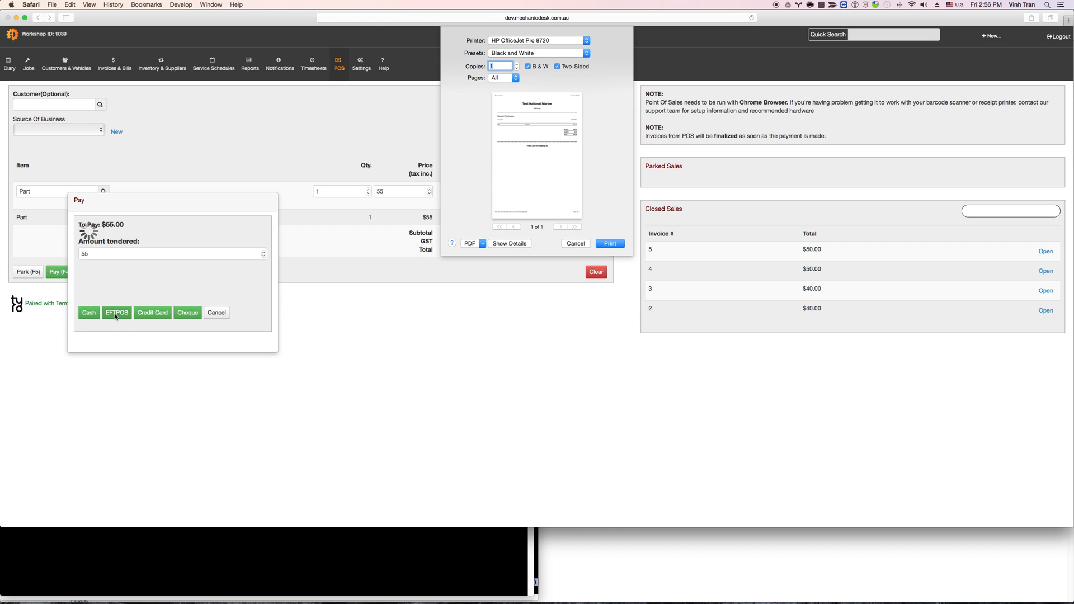
pyautogui.moveTo(489, 124)
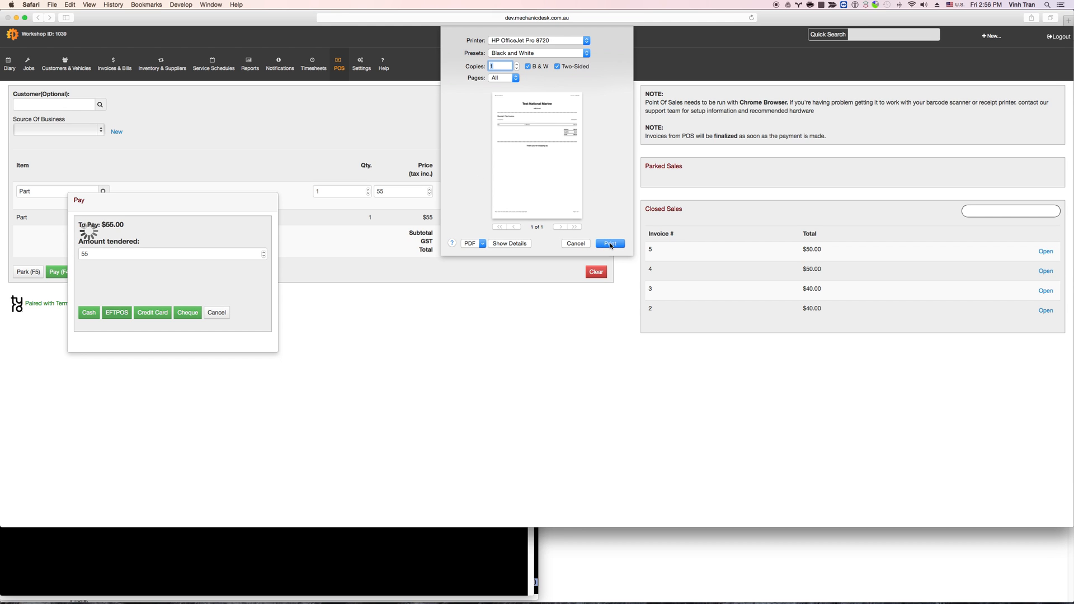
# - Print the receipt for closed invoice 6 ($55.00)
pyautogui.click(609, 243)
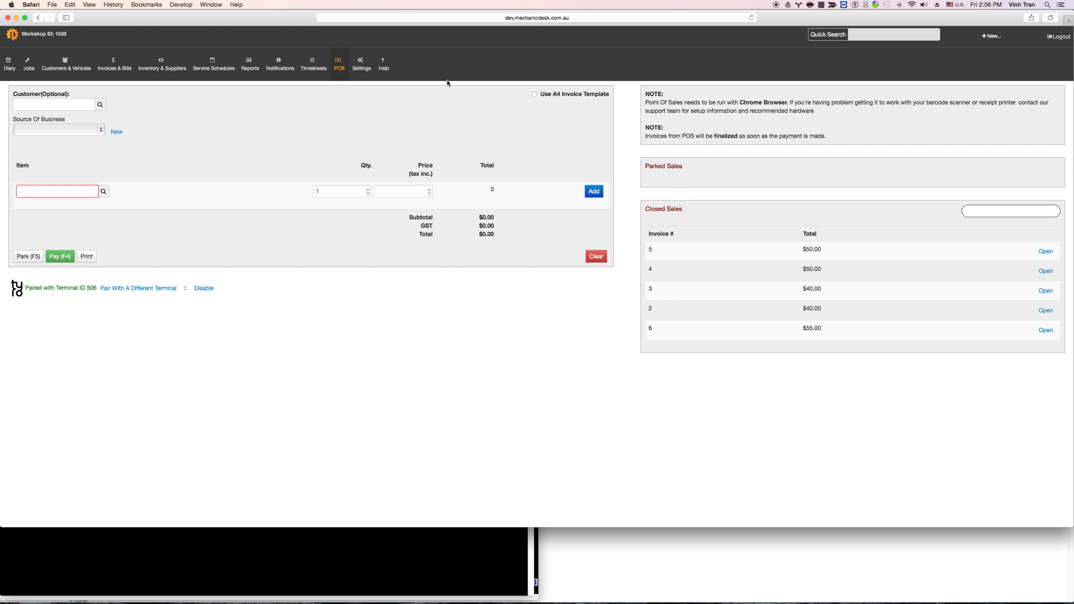
pyautogui.moveTo(445, 85)
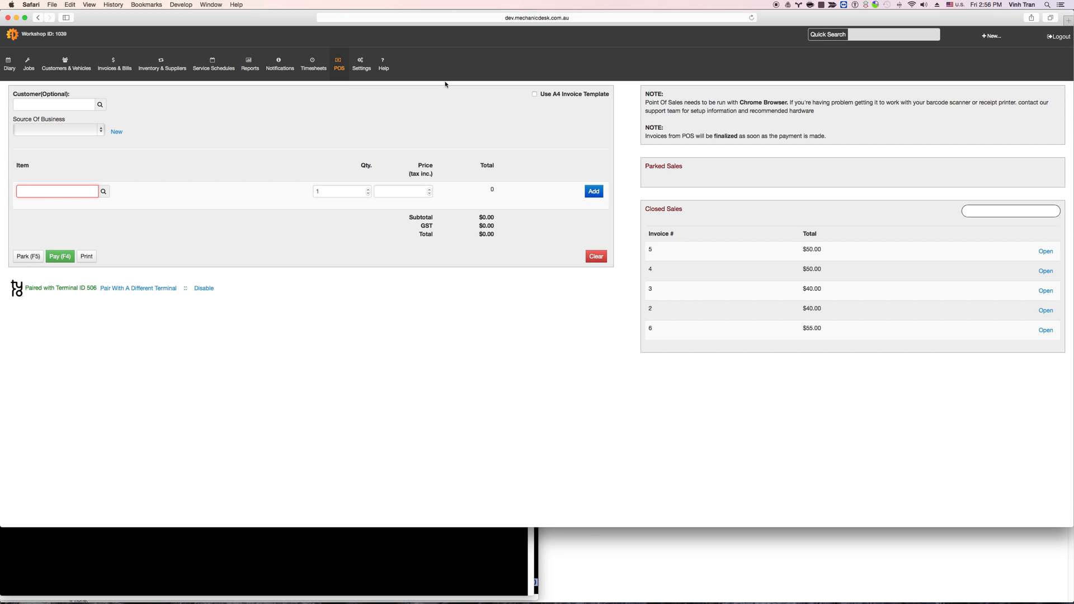
pyautogui.moveTo(579, 38)
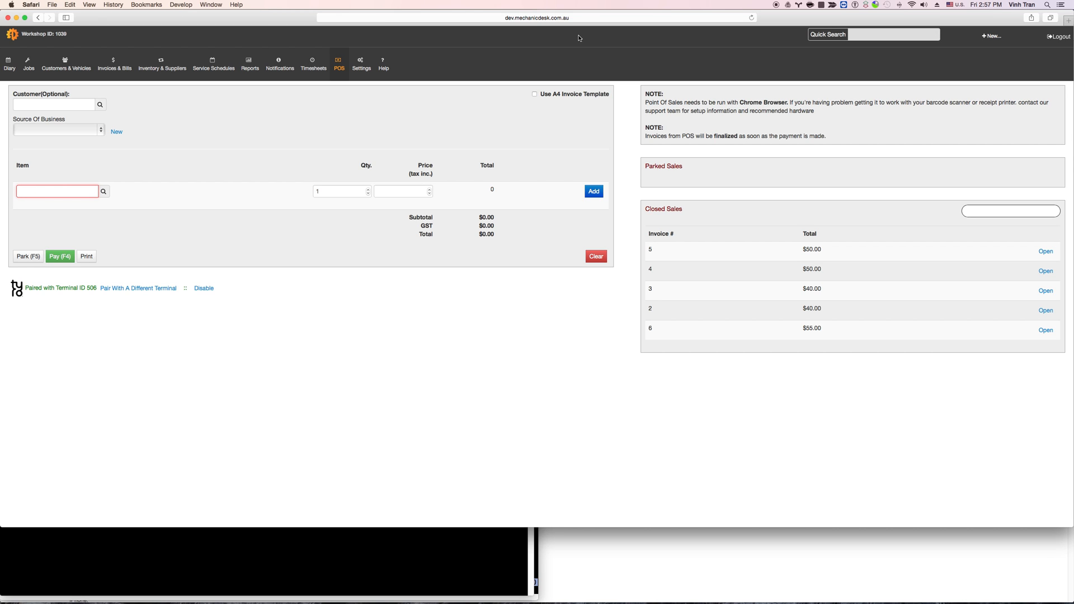
# - Open Invoices & Bills to confirm invoice #6 is paid $55.00
pyautogui.click(114, 63)
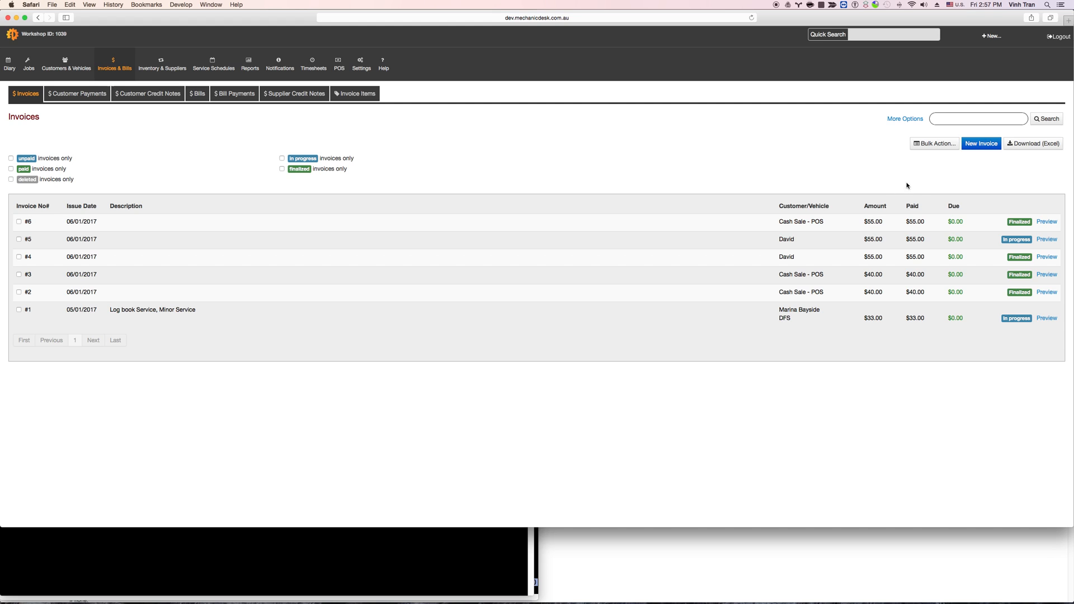
# - Start a new invoice for customer David
pyautogui.click(991, 36)
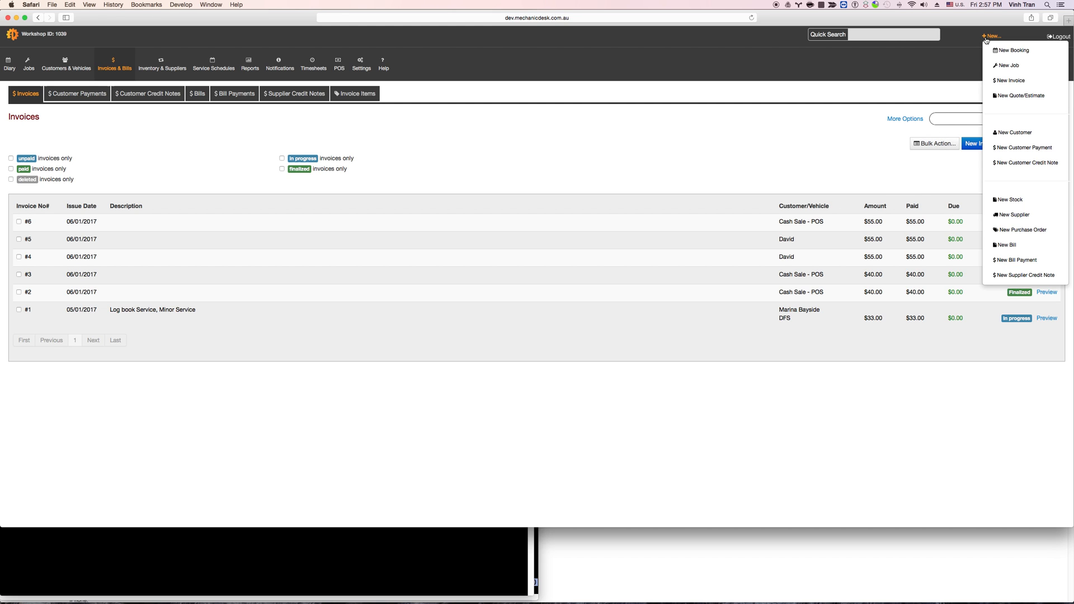
pyautogui.click(1010, 80)
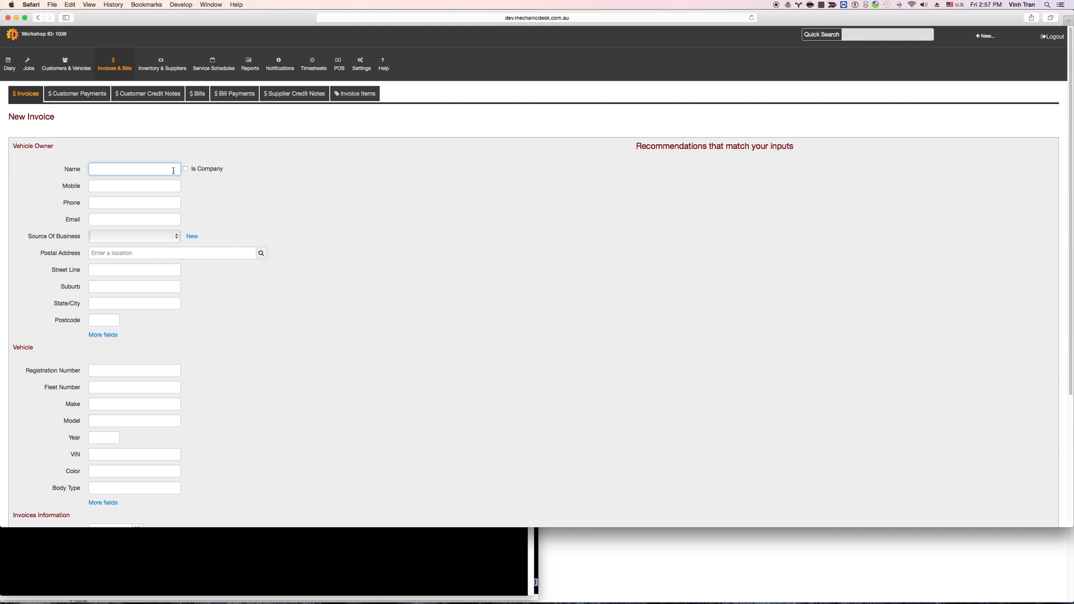
pyautogui.write('David')
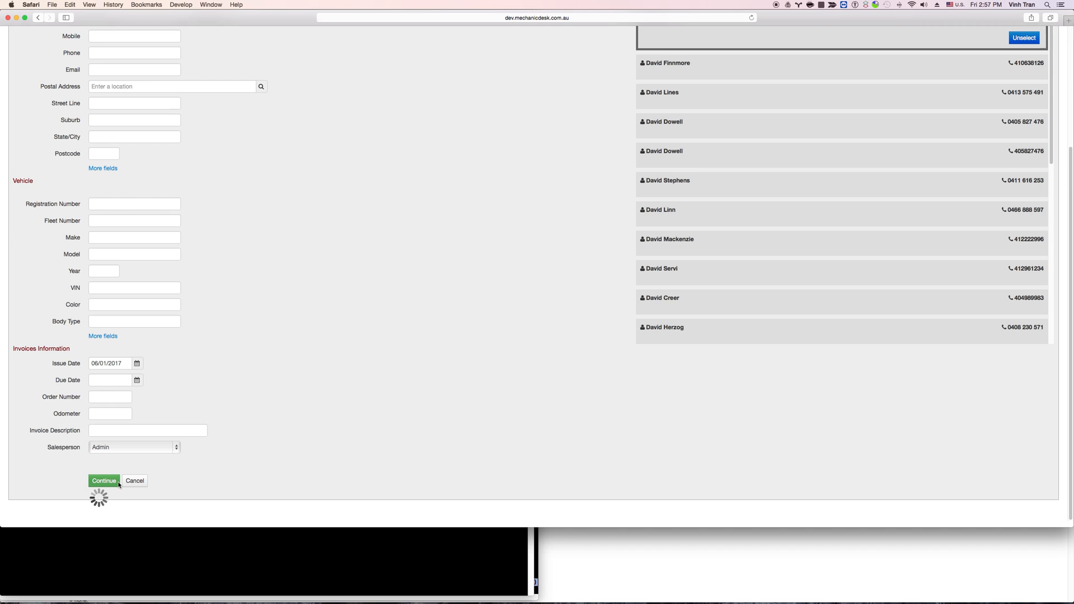
pyautogui.click(104, 480)
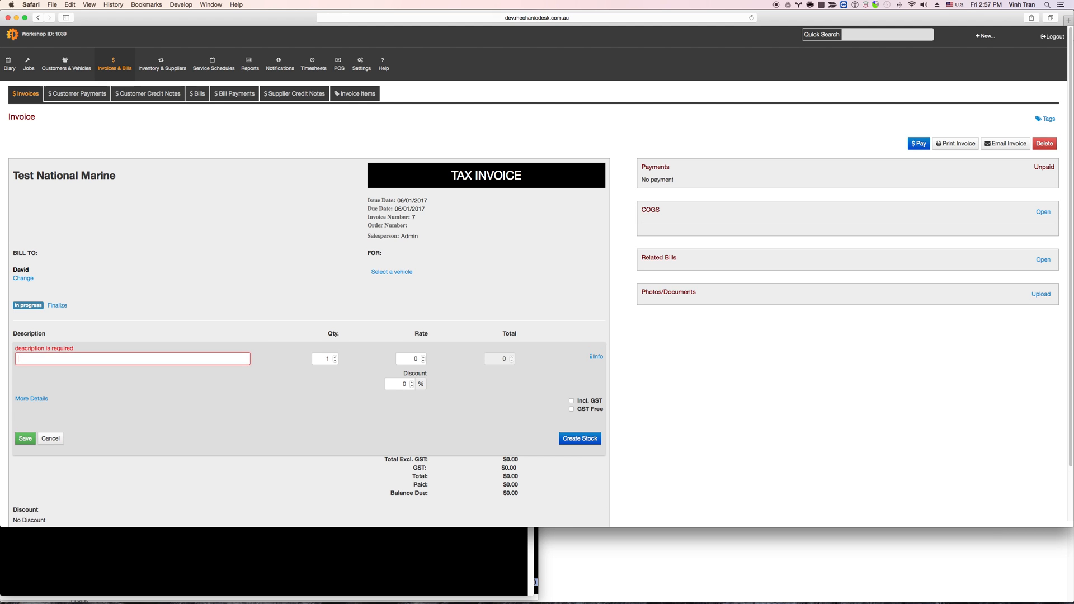
# - Add a Part line at $50, save, and finalize invoice 7
pyautogui.write('50')
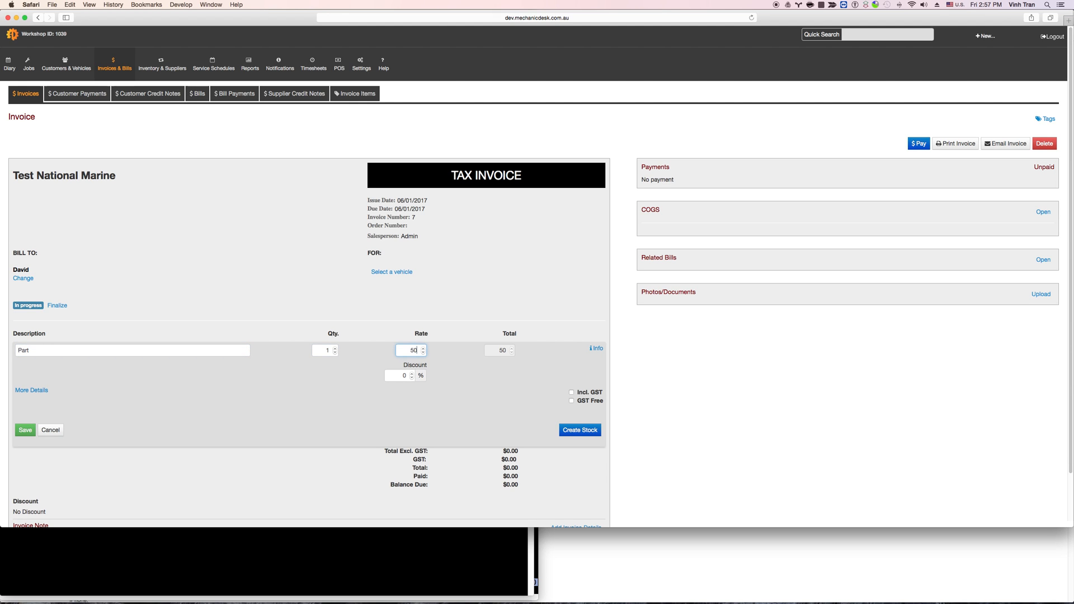
pyautogui.click(24, 430)
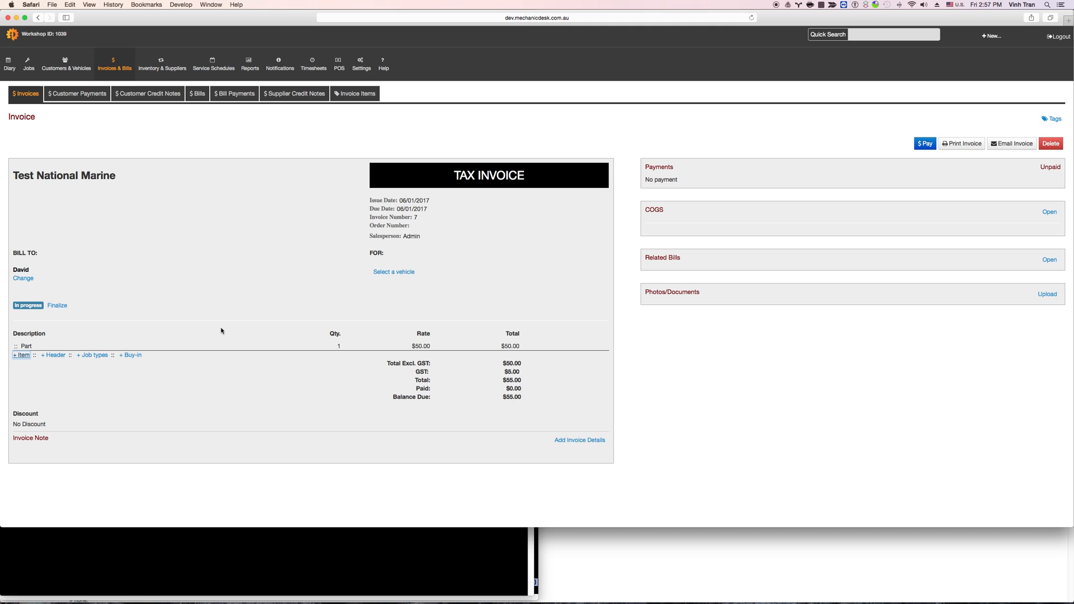
pyautogui.click(28, 305)
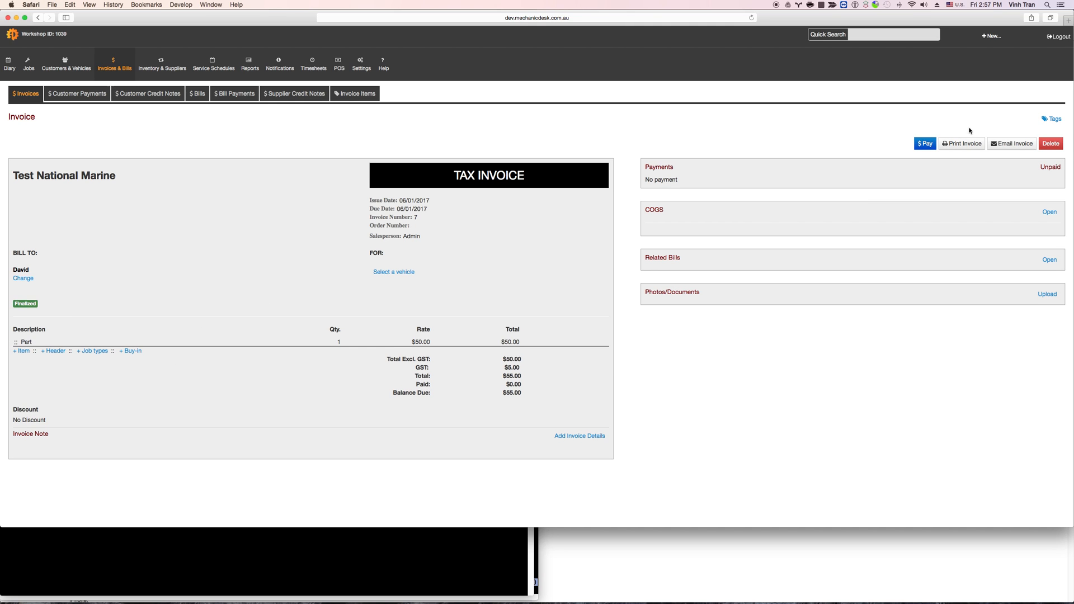
# - Pay invoice 7's full $55.00 by EFTPOS, sending it to the Tyro terminal
pyautogui.click(924, 144)
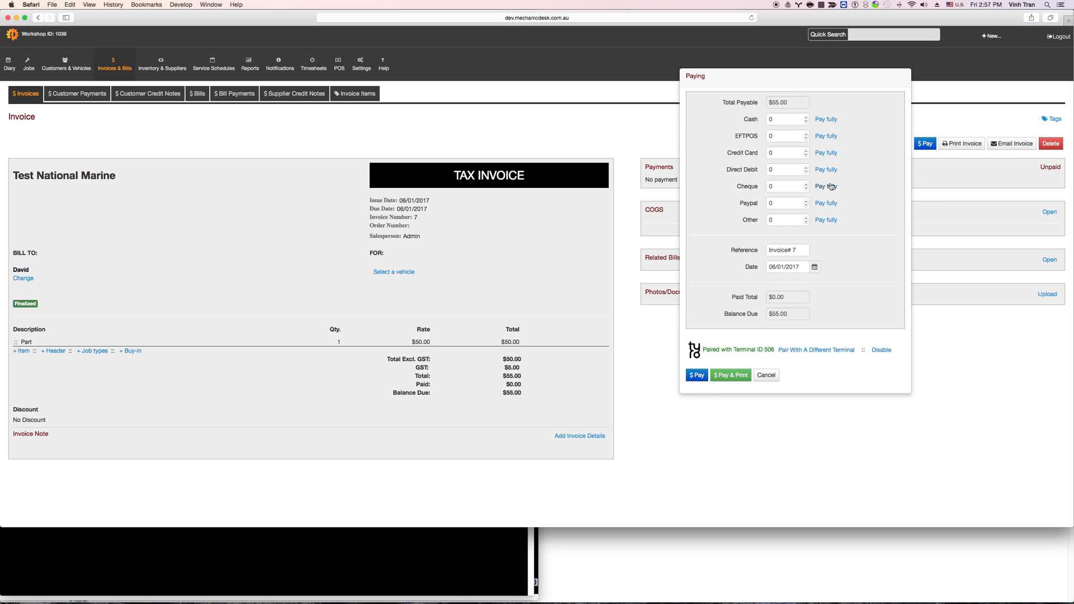
pyautogui.moveTo(901, 369)
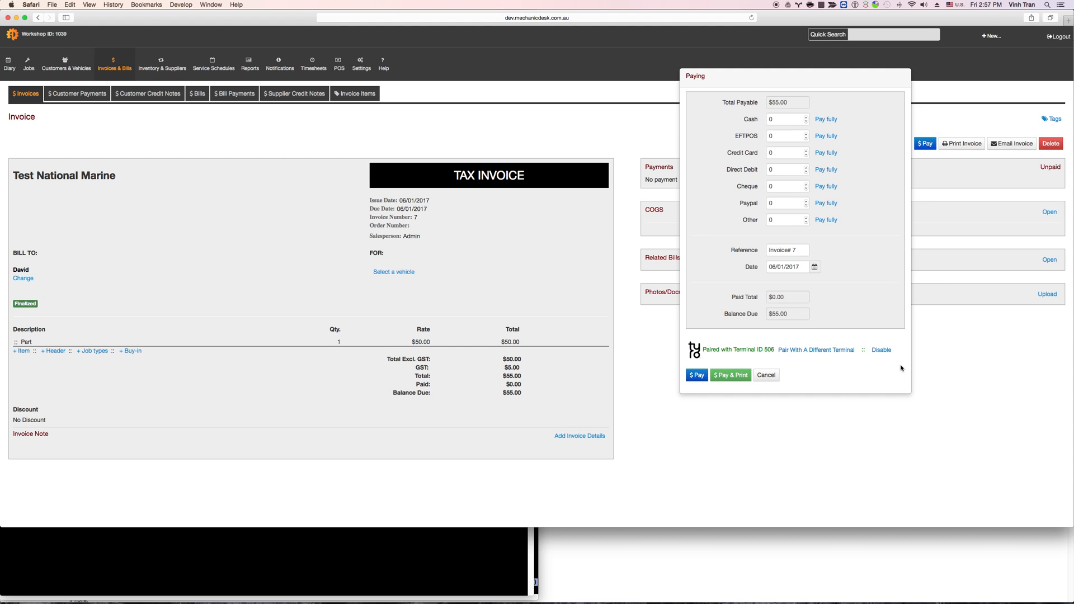
pyautogui.moveTo(726, 360)
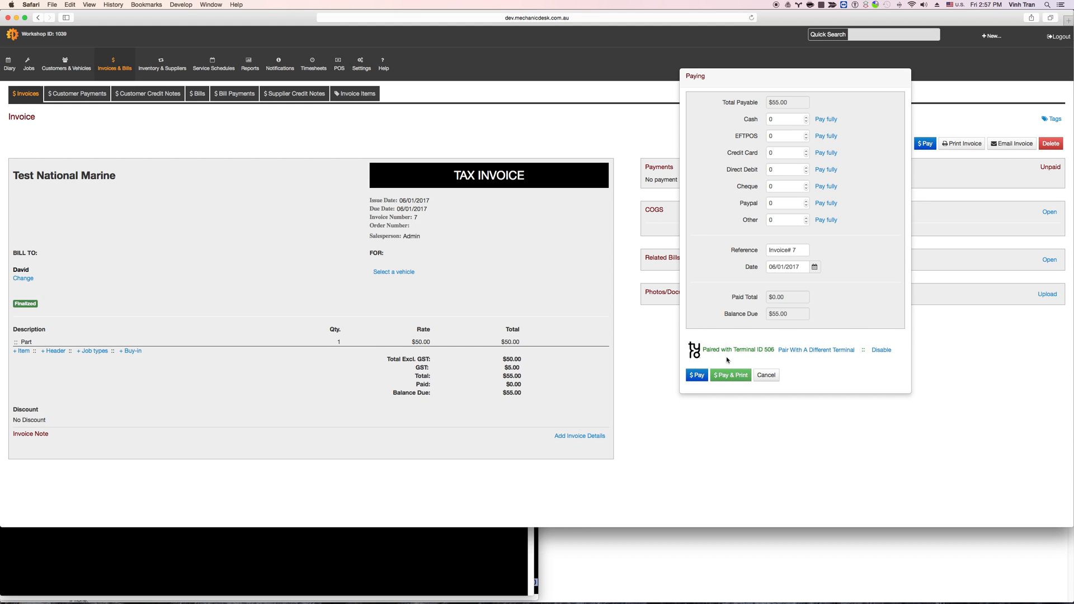
pyautogui.click(826, 135)
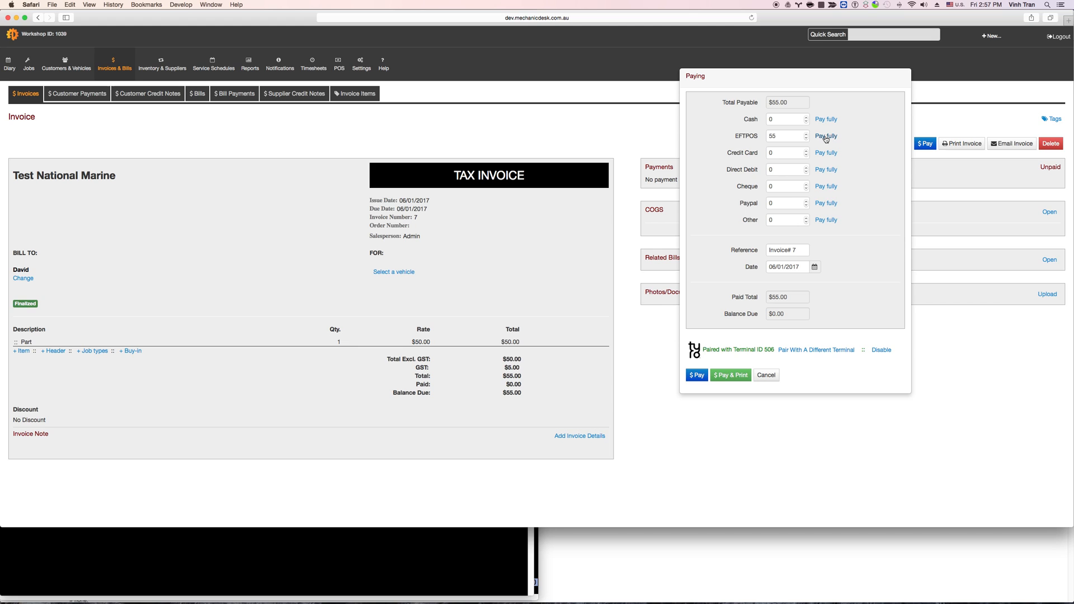
pyautogui.click(695, 375)
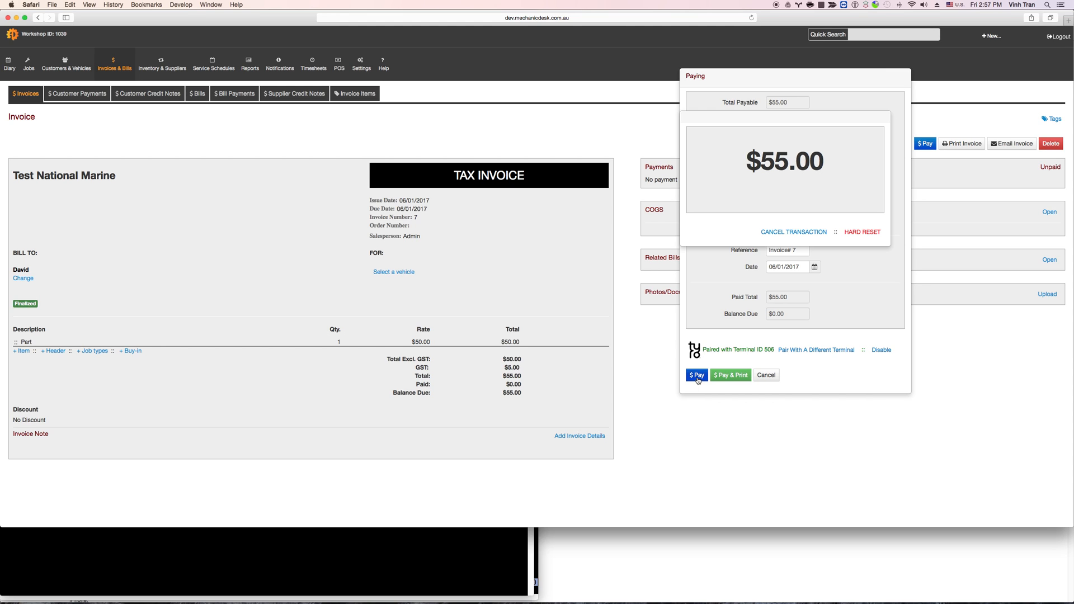
# - Complete the $55.00 Tyro terminal transaction so invoice 7 shows PAID with $0.00 balance
pyautogui.click(695, 375)
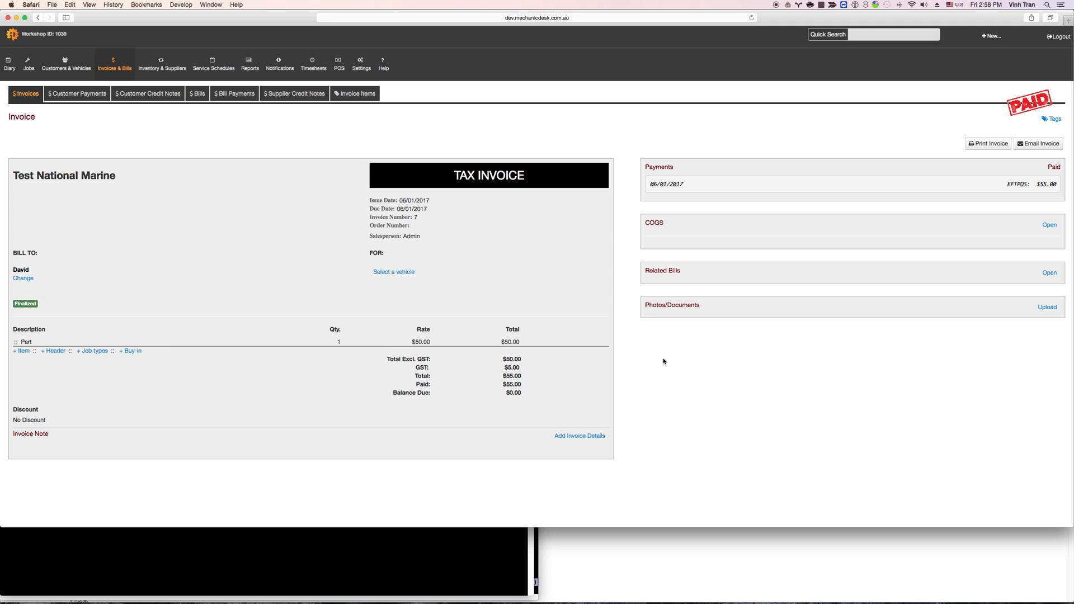
pyautogui.moveTo(990, 36)
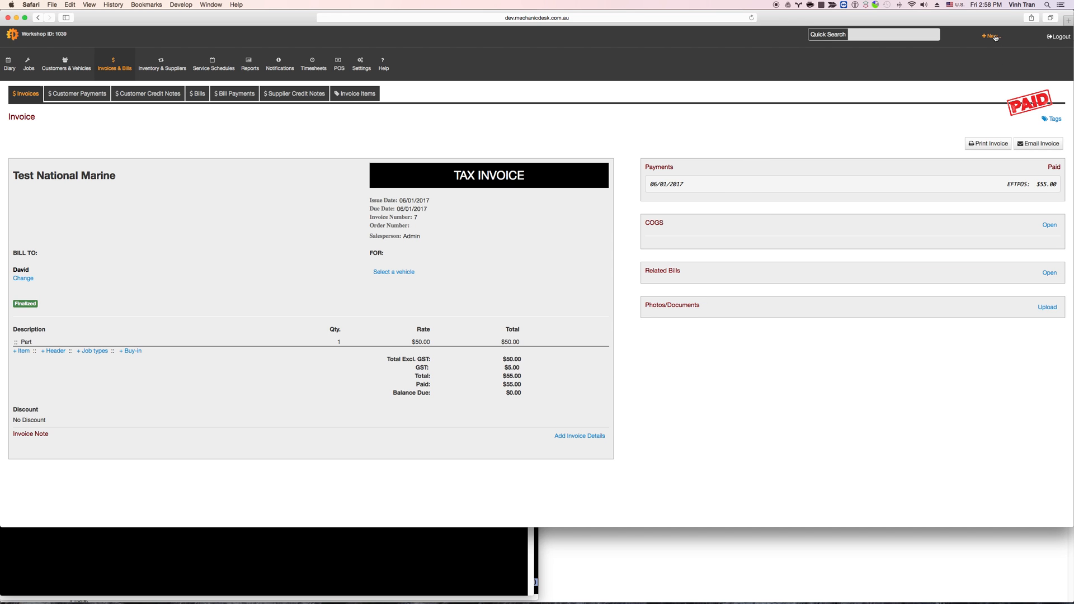
# - Start a new invoice with David as the customer
pyautogui.click(989, 36)
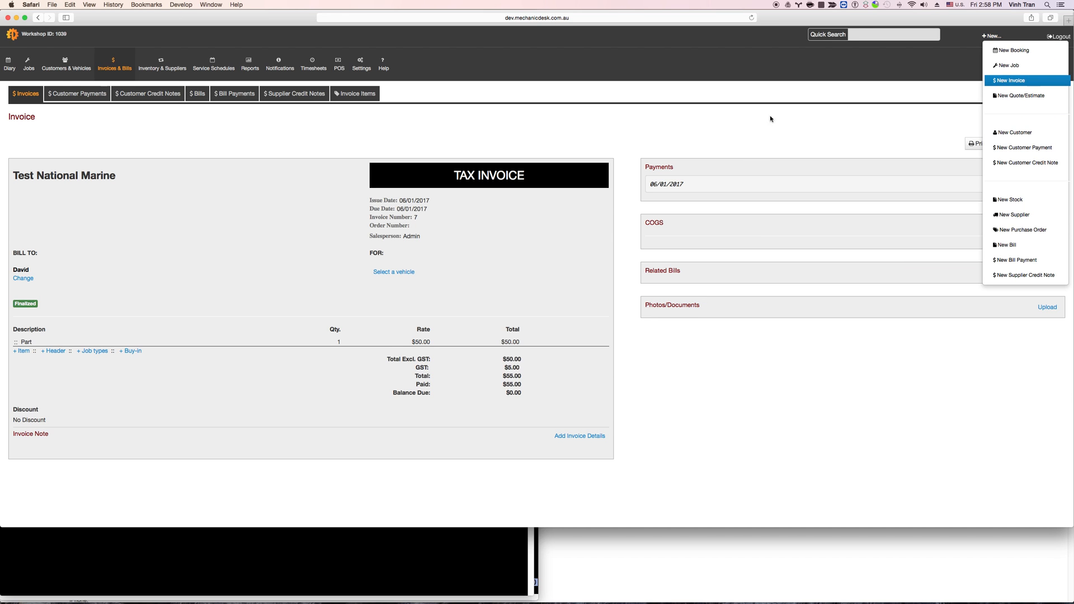
pyautogui.click(1008, 80)
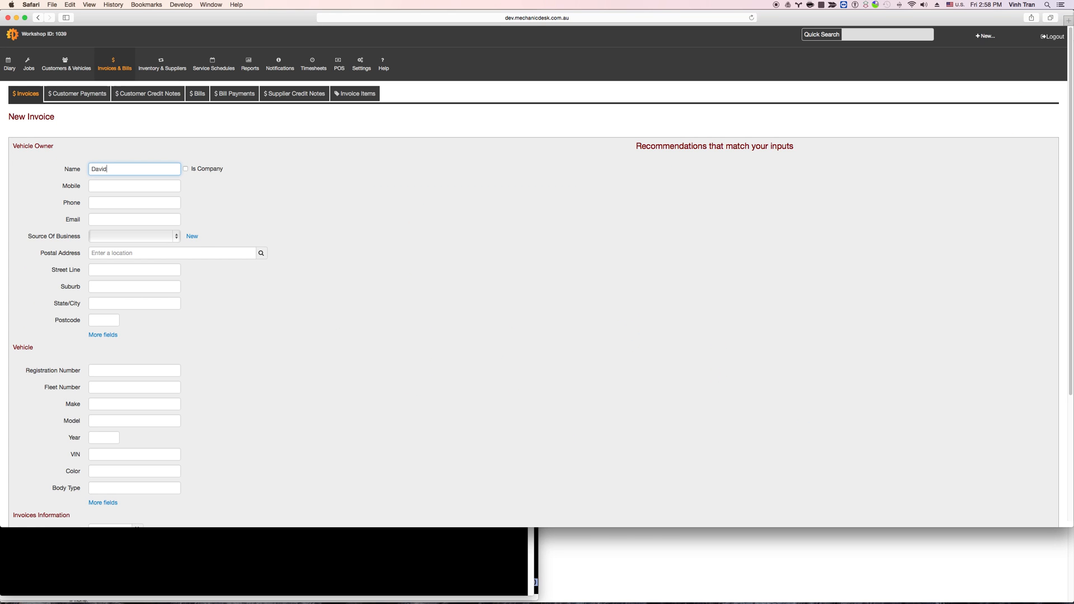
pyautogui.click(25, 94)
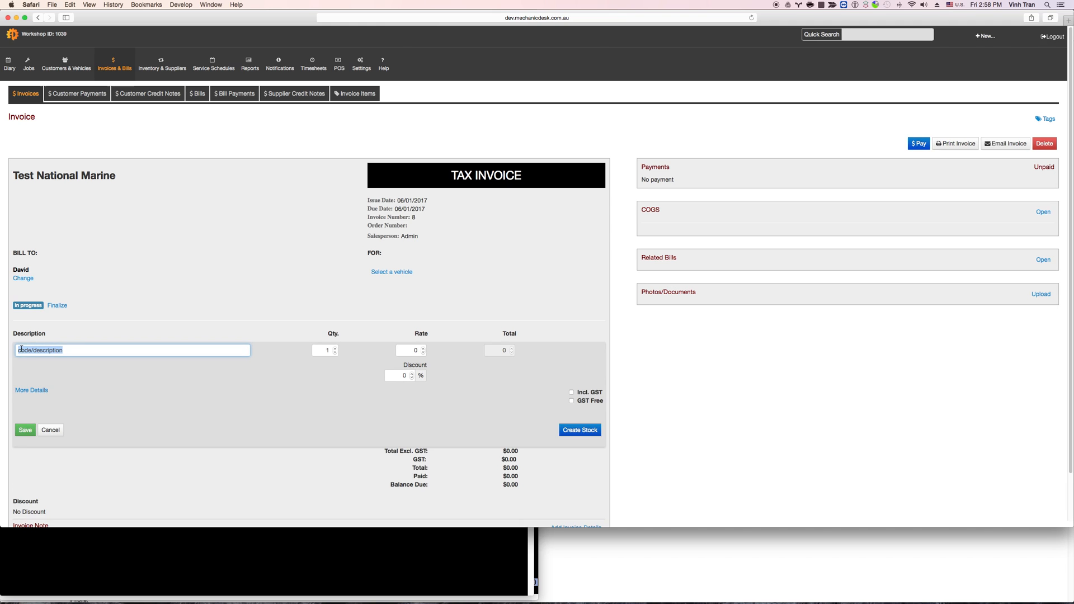
# - Add a Part line at $40, save and finalize invoice 8, then open its payment options
pyautogui.write('aaa')
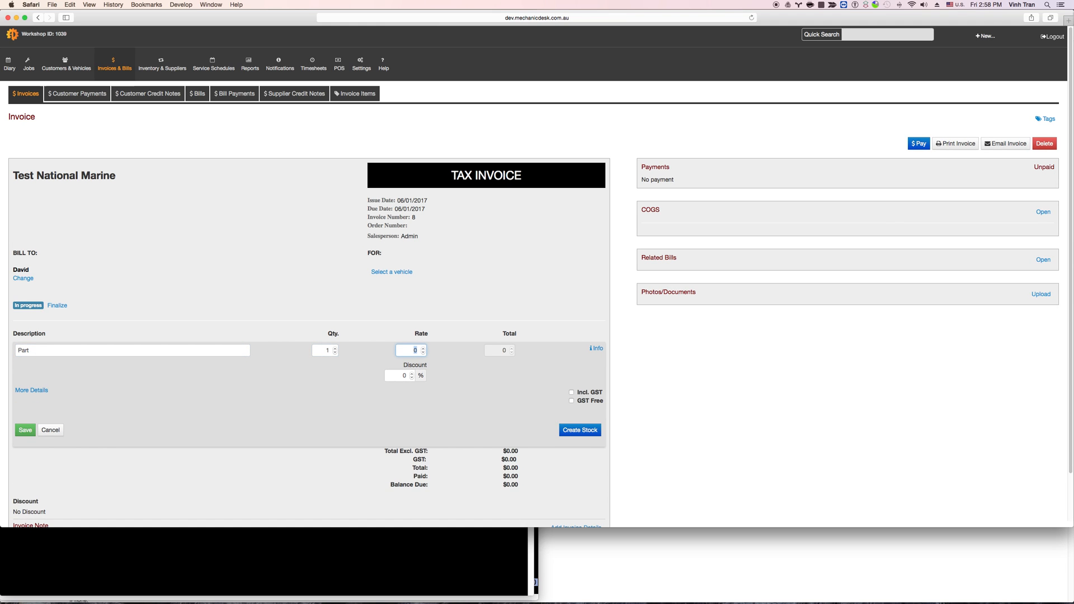
pyautogui.write('40')
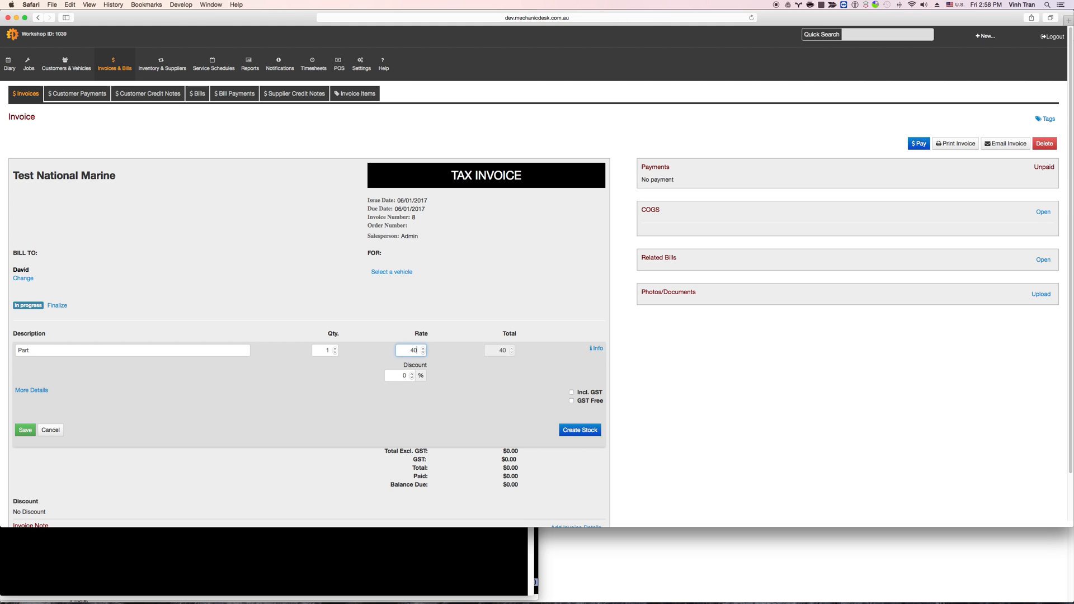
pyautogui.click(24, 430)
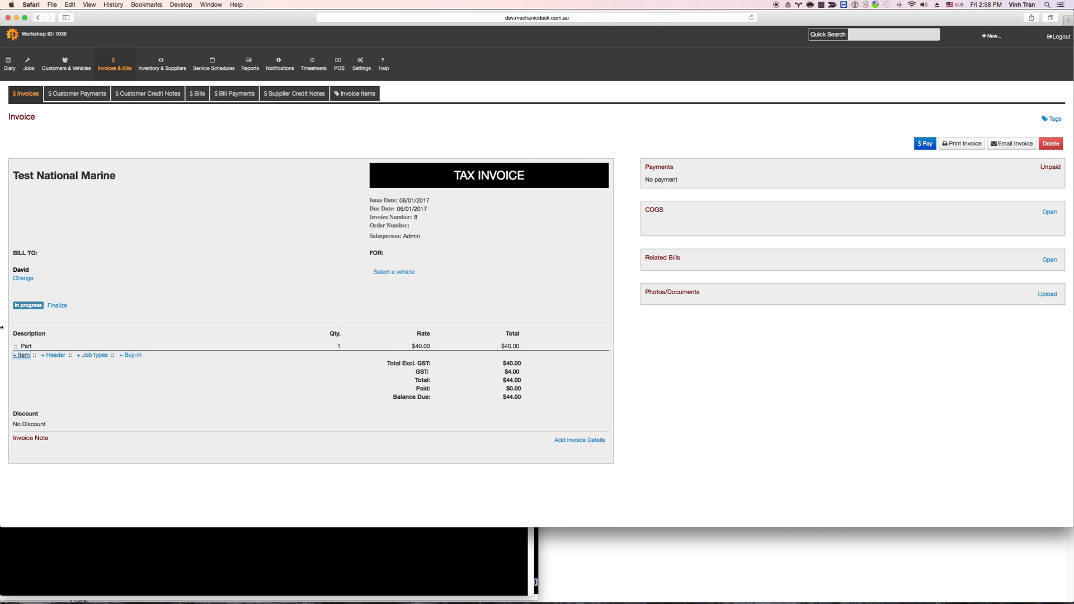
pyautogui.click(57, 304)
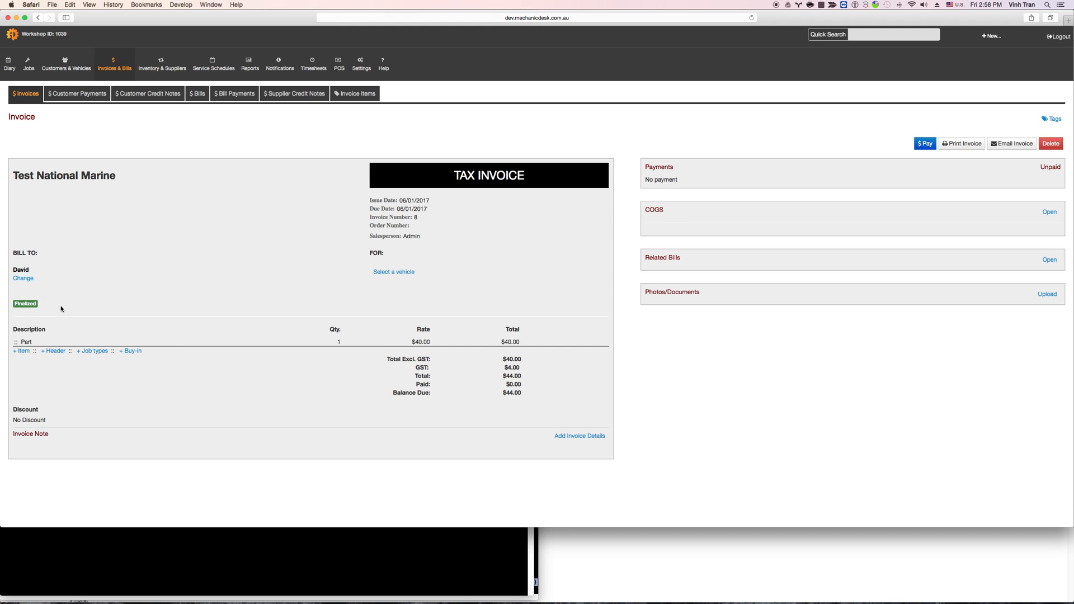
pyautogui.moveTo(529, 298)
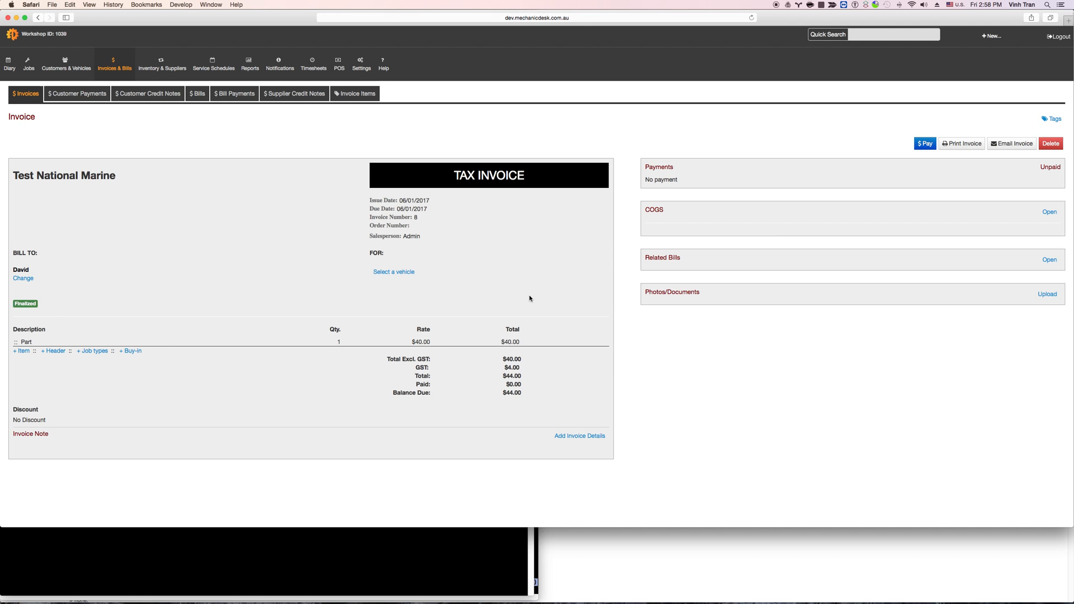
pyautogui.click(924, 143)
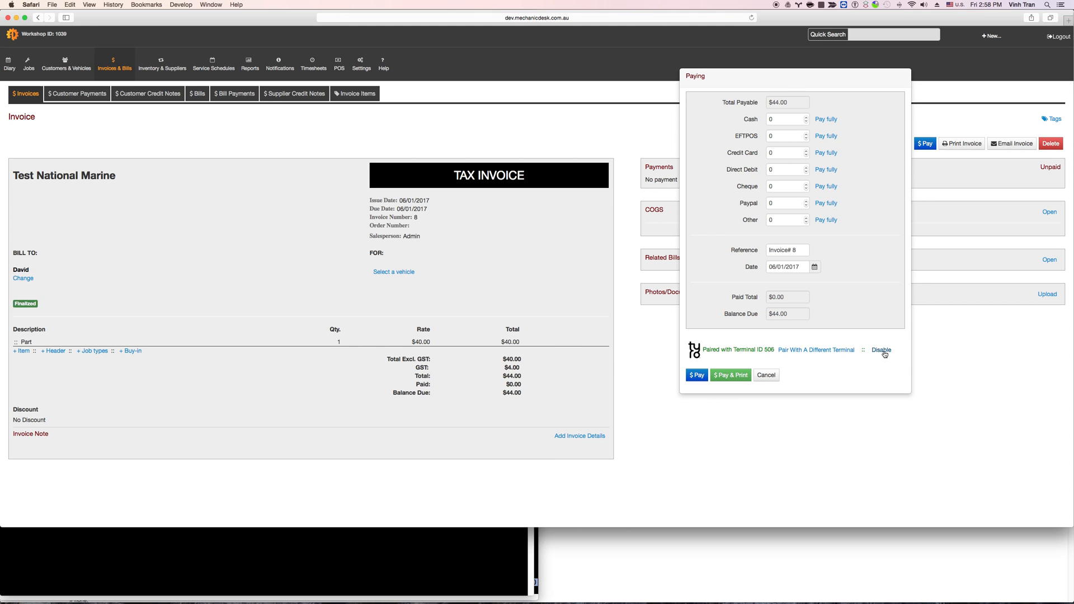
# - Disable the Tyro terminal and record the full $44.00 as a manual EFTPOS payment
pyautogui.click(882, 350)
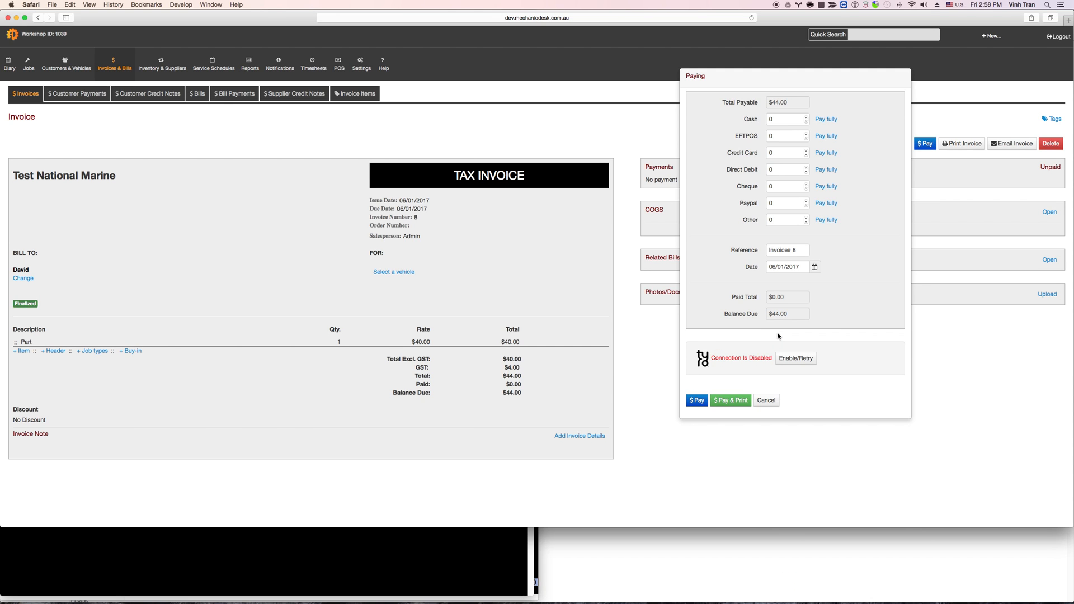
pyautogui.moveTo(826, 135)
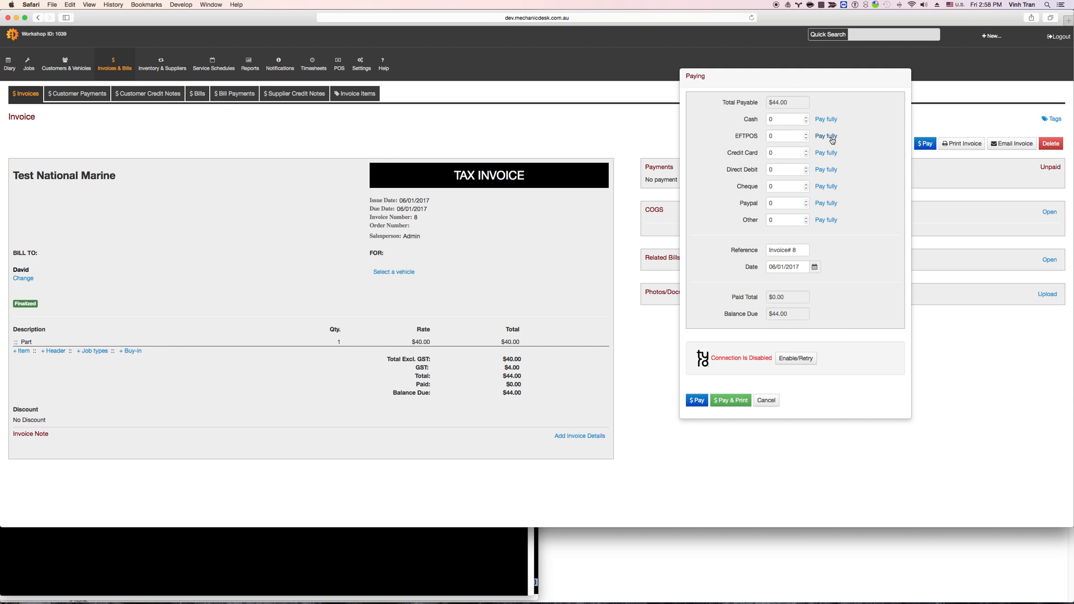
pyautogui.click(825, 135)
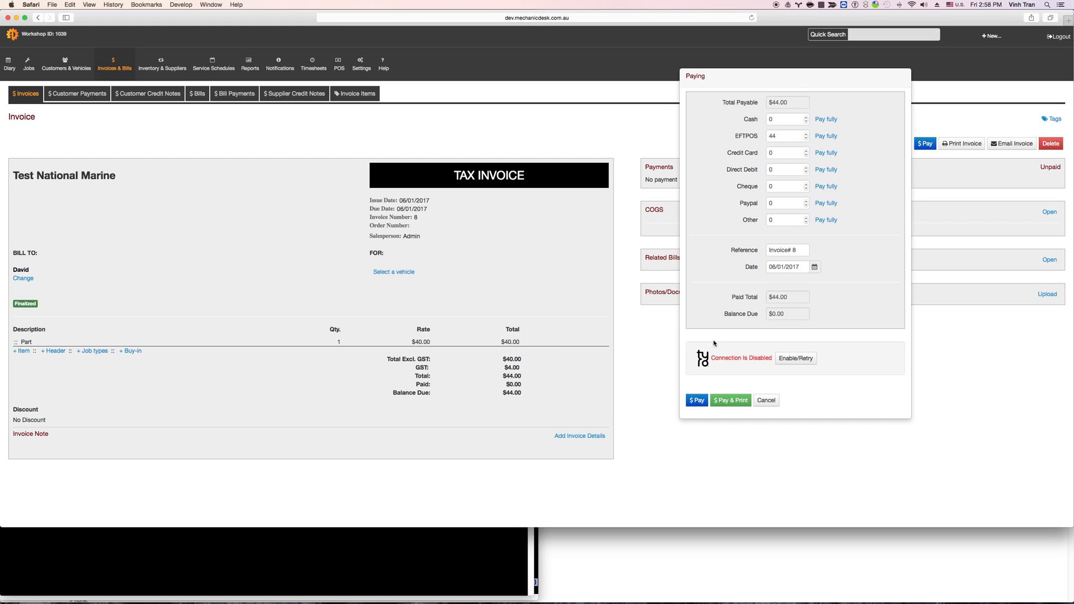
pyautogui.click(695, 400)
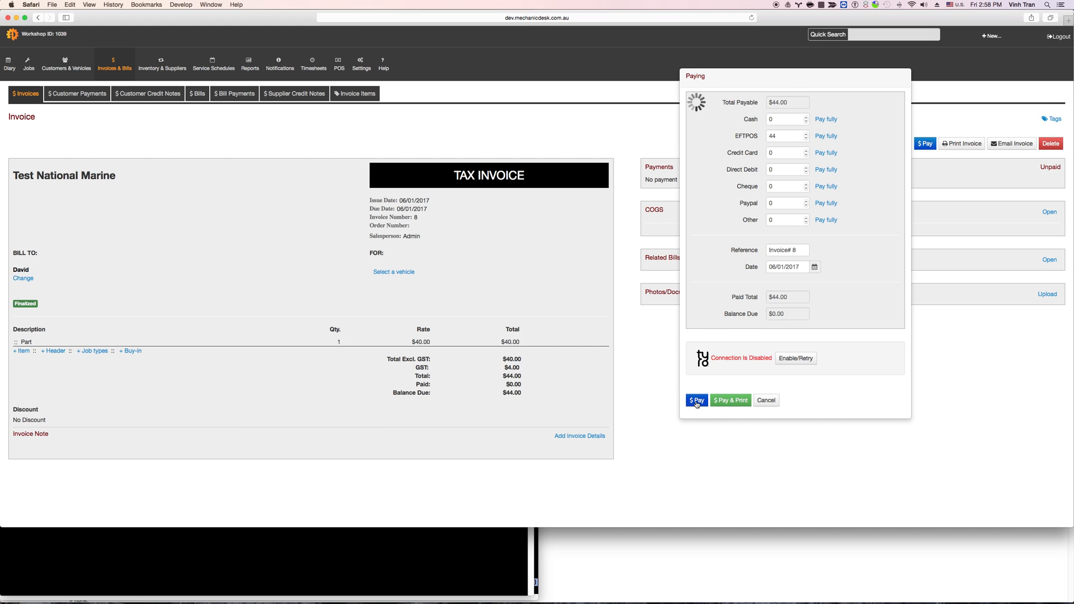
pyautogui.click(695, 400)
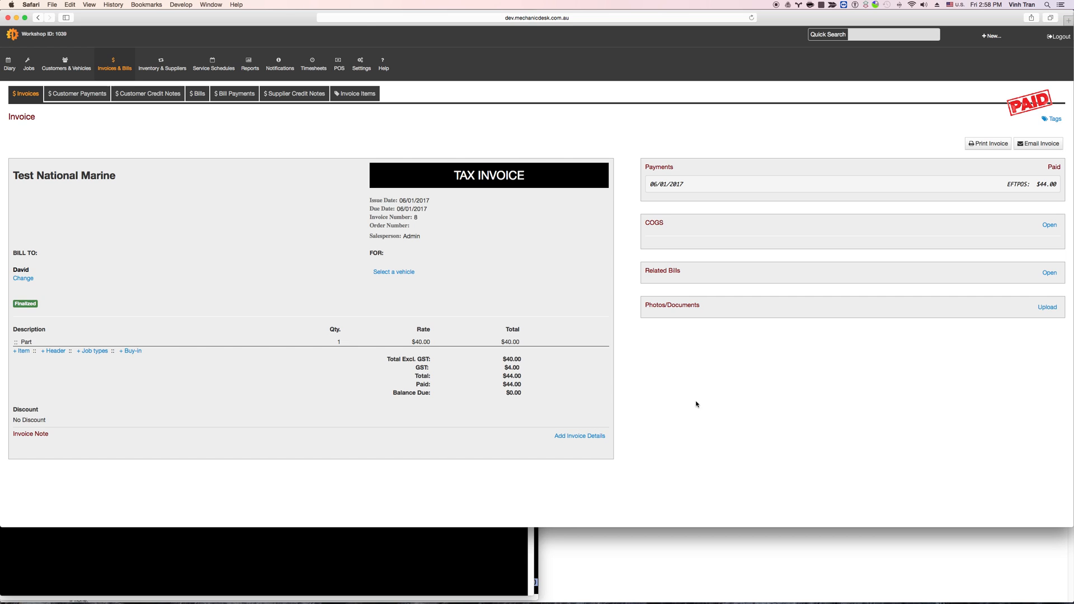